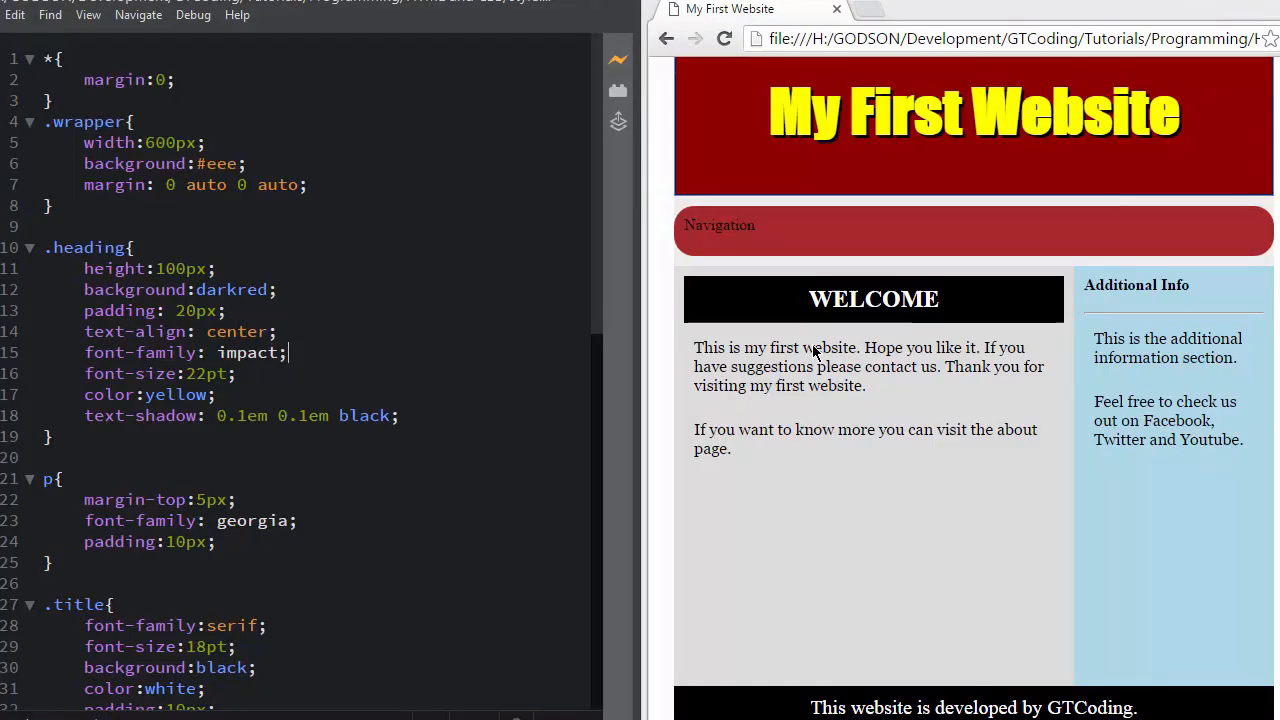
mouse_move(680, 228)
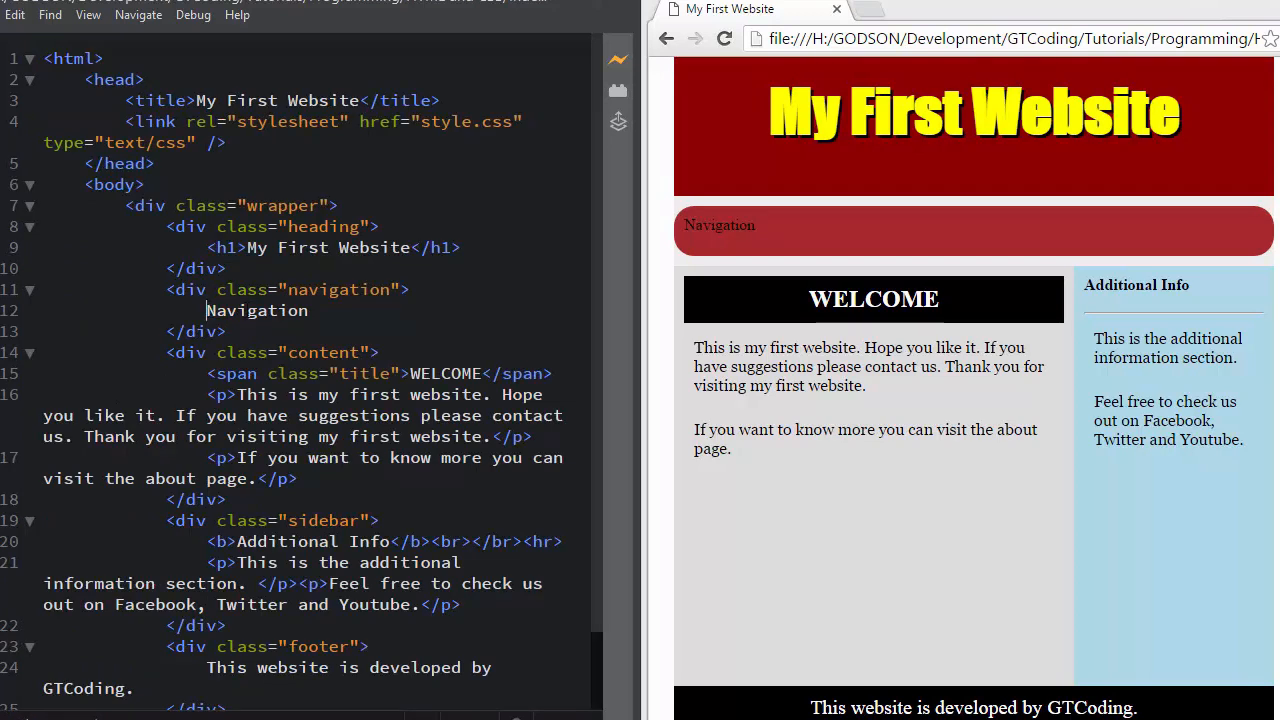
Step: Replace the 'Navigation' placeholder with a <ul> holding an empty <li> item
double_click(256, 310)
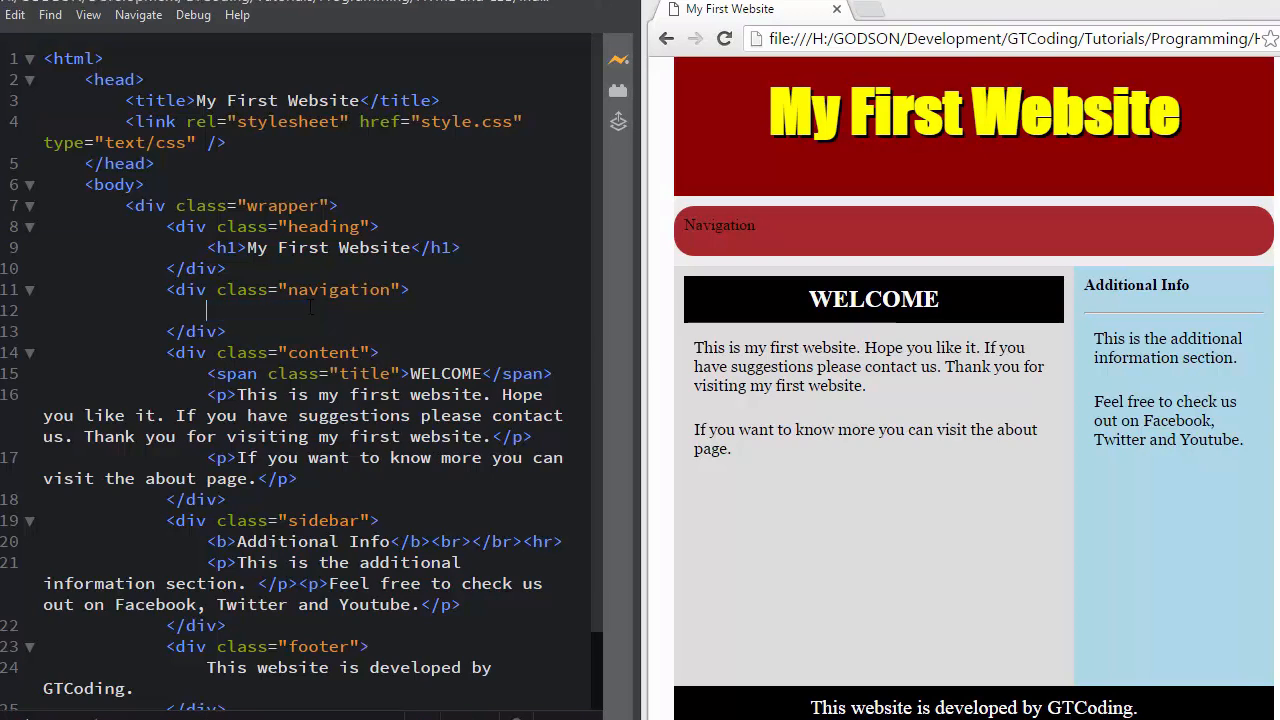
text(<ul)
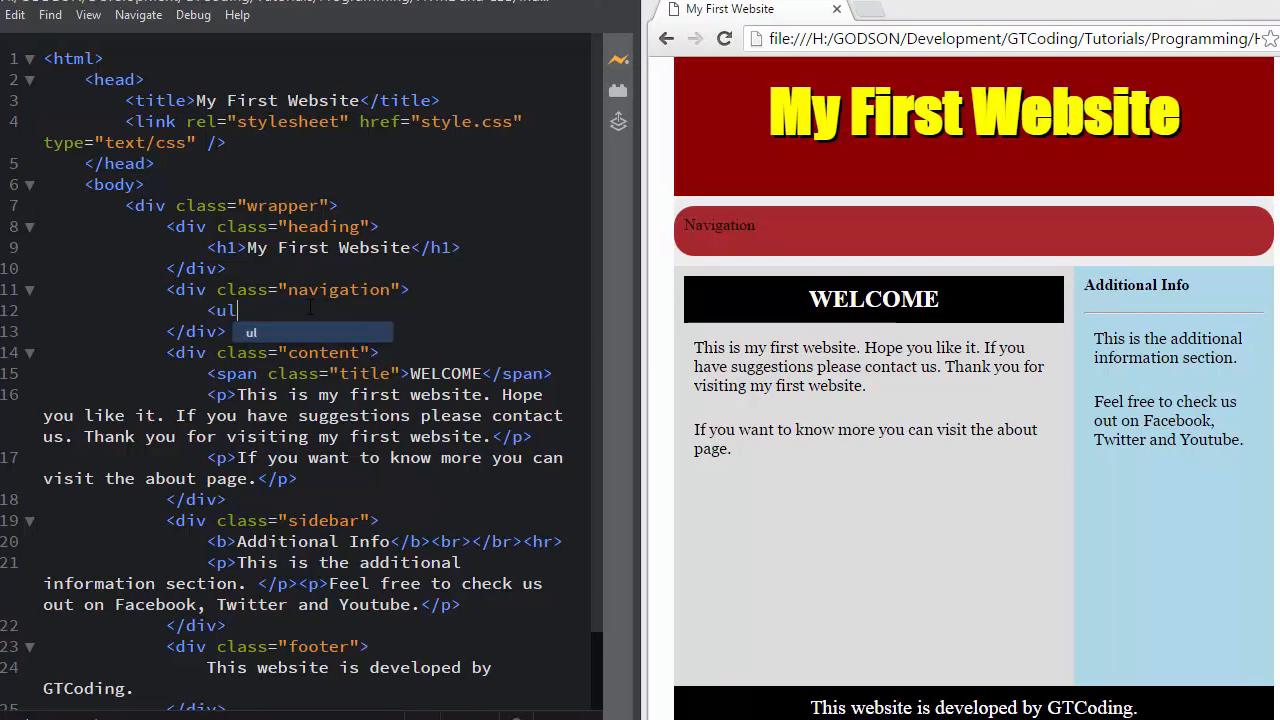
key(Tab)
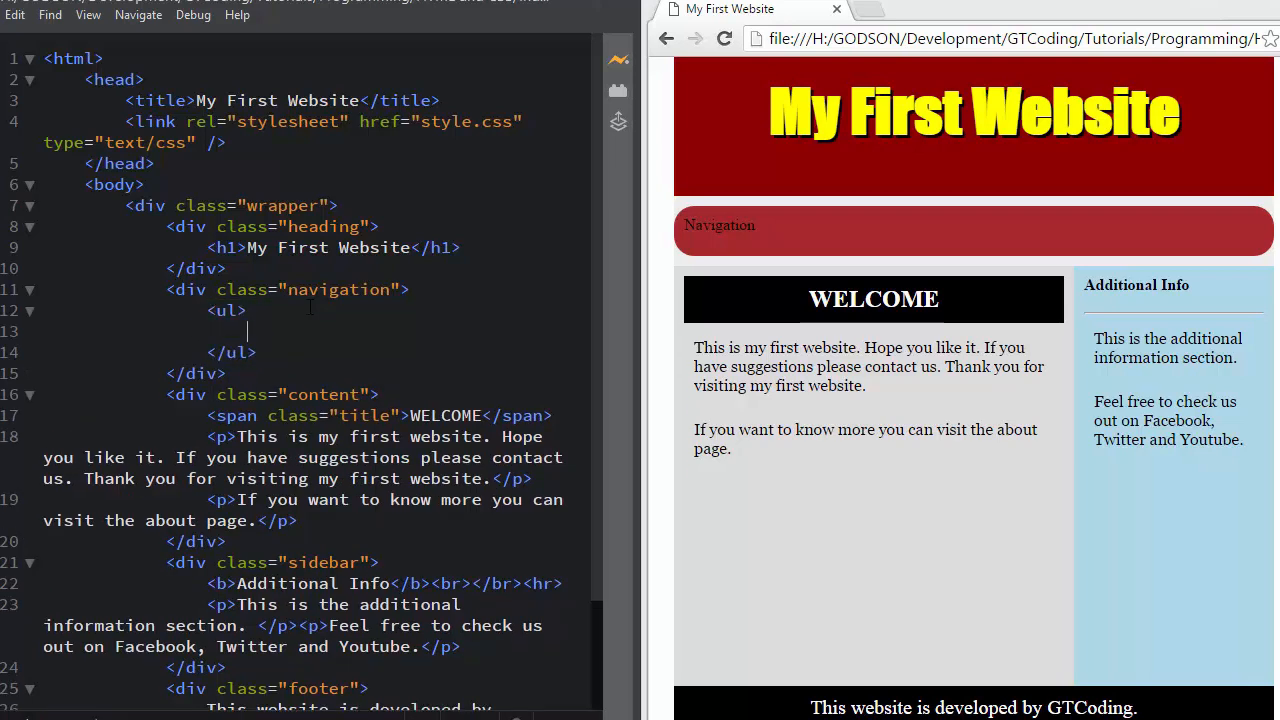
text(<li></li>)
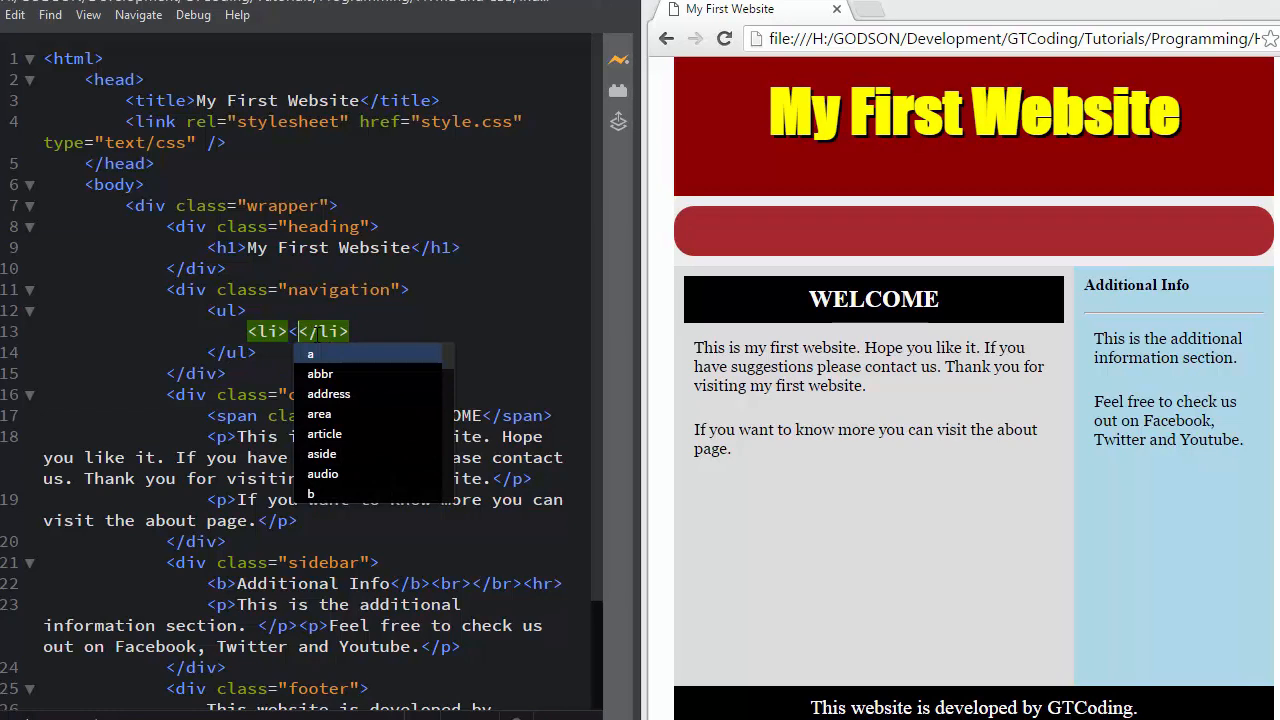
mouse_move(672, 276)
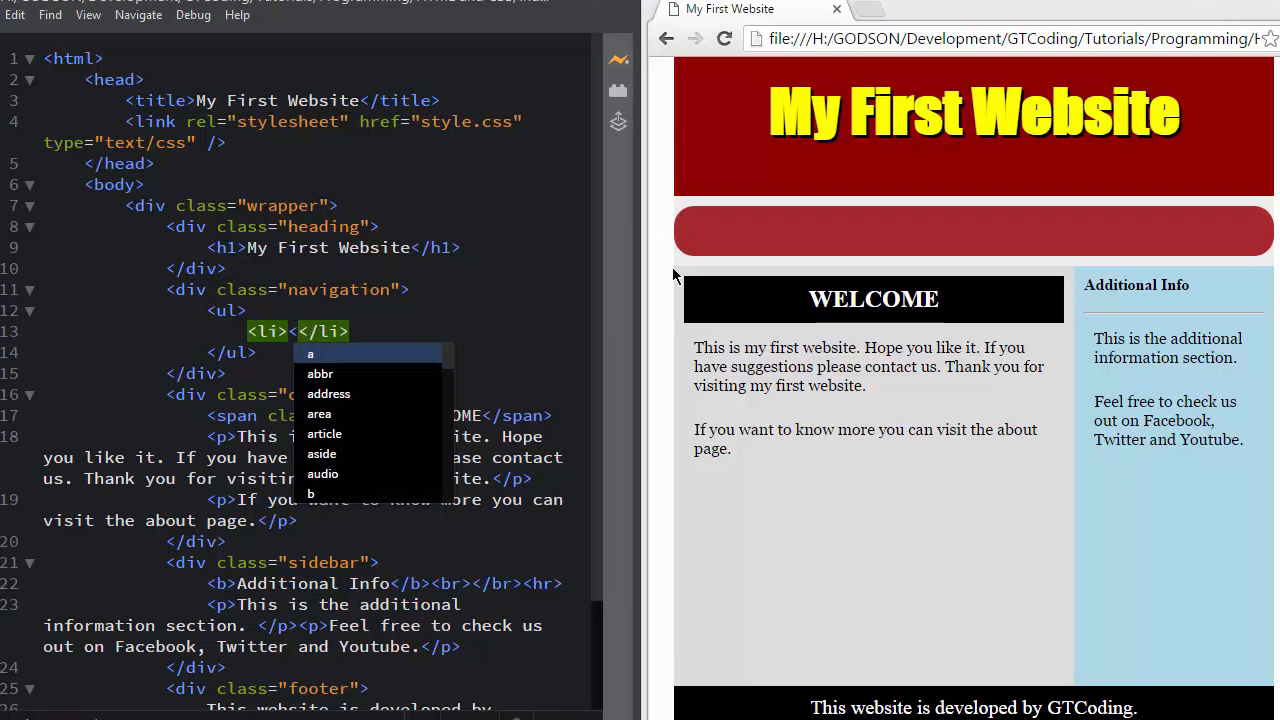
mouse_move(788, 236)
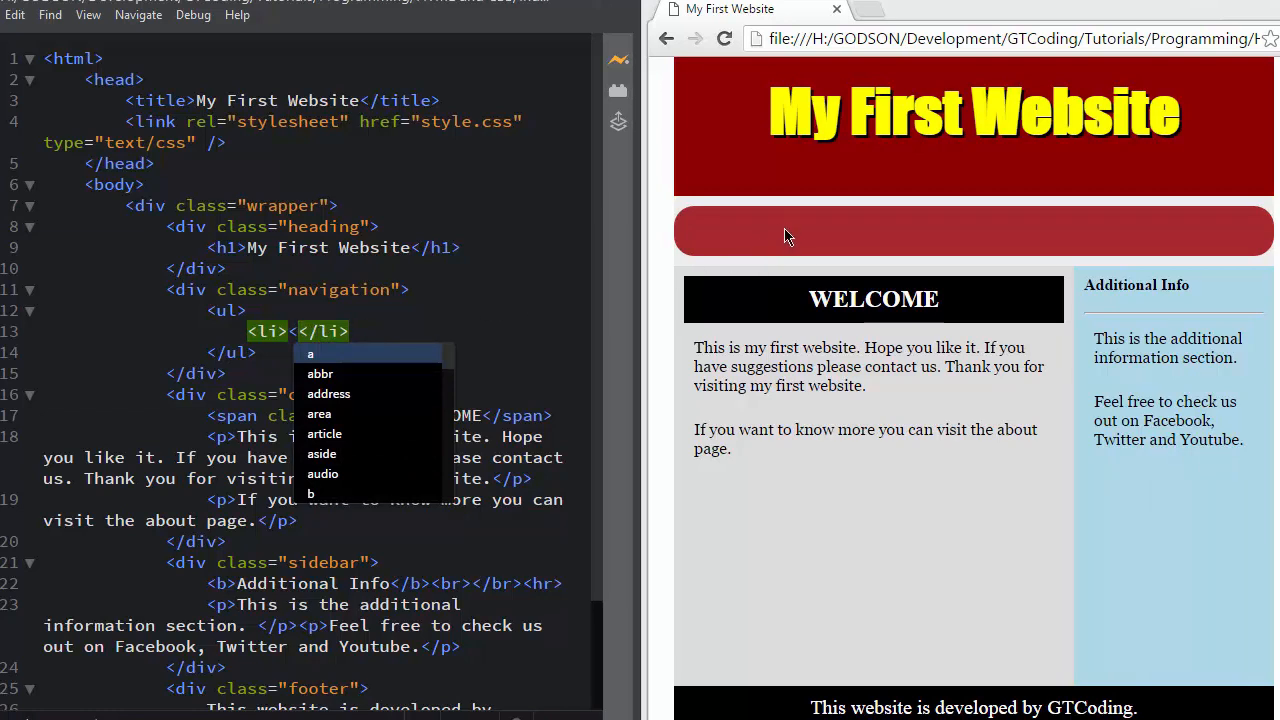
mouse_move(824, 276)
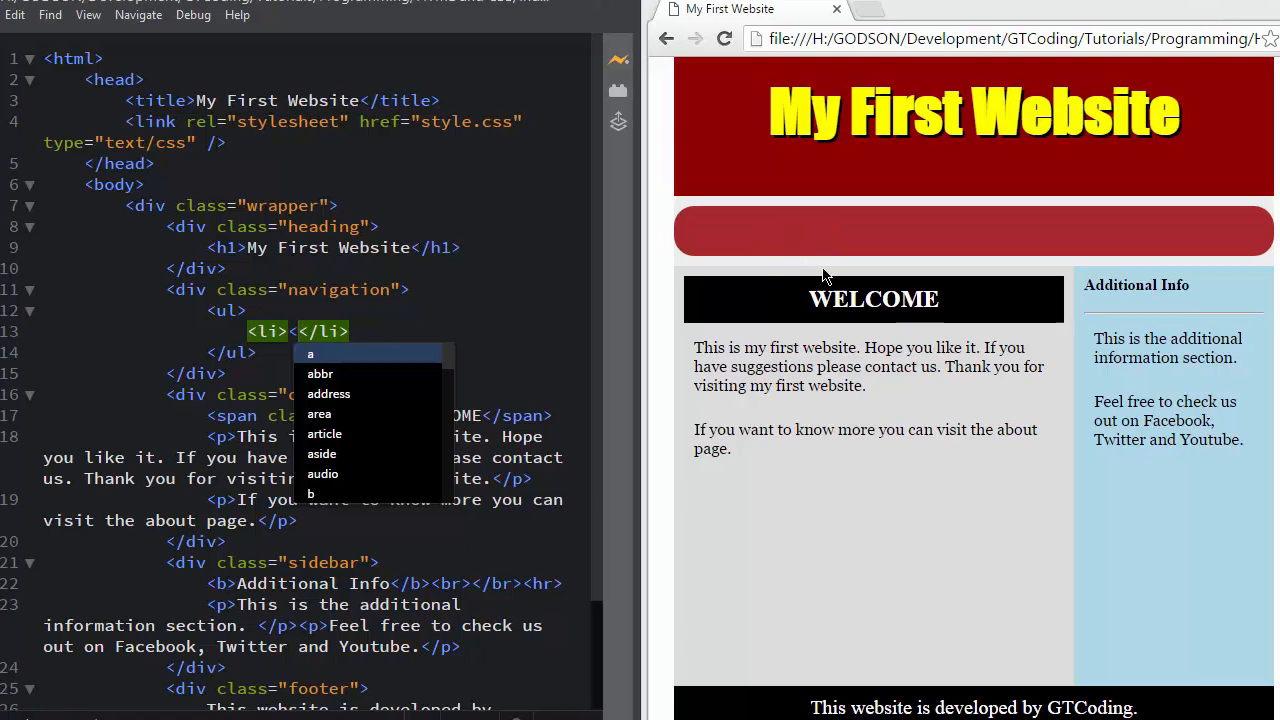
mouse_move(938, 236)
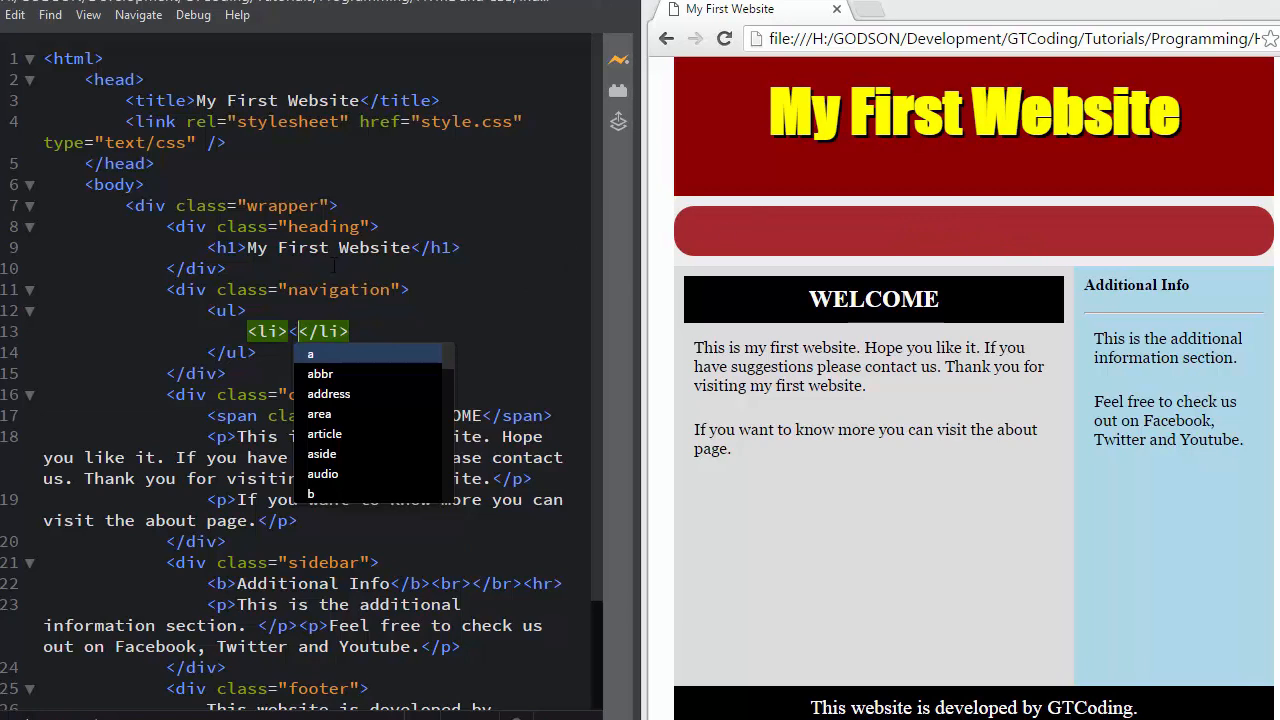
Step: Fill the list item with an <a href="#">HOME</a> link
text(a)
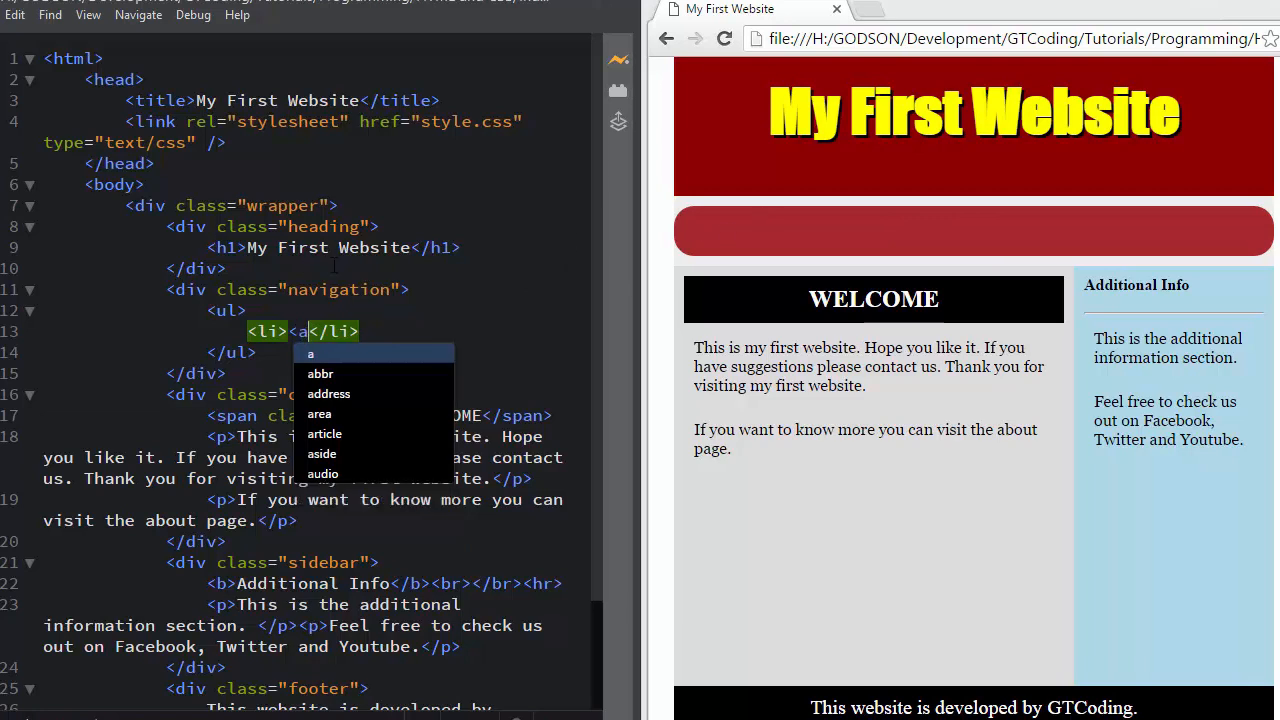
text(href)
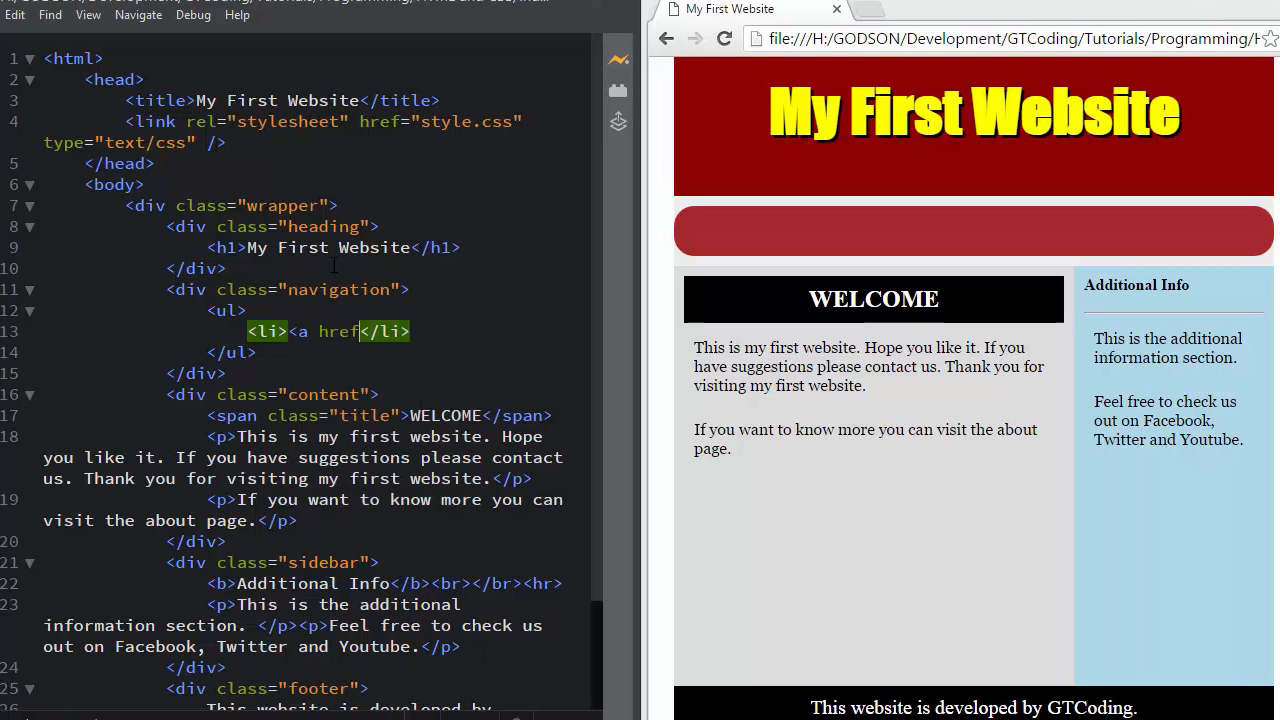
text("$)
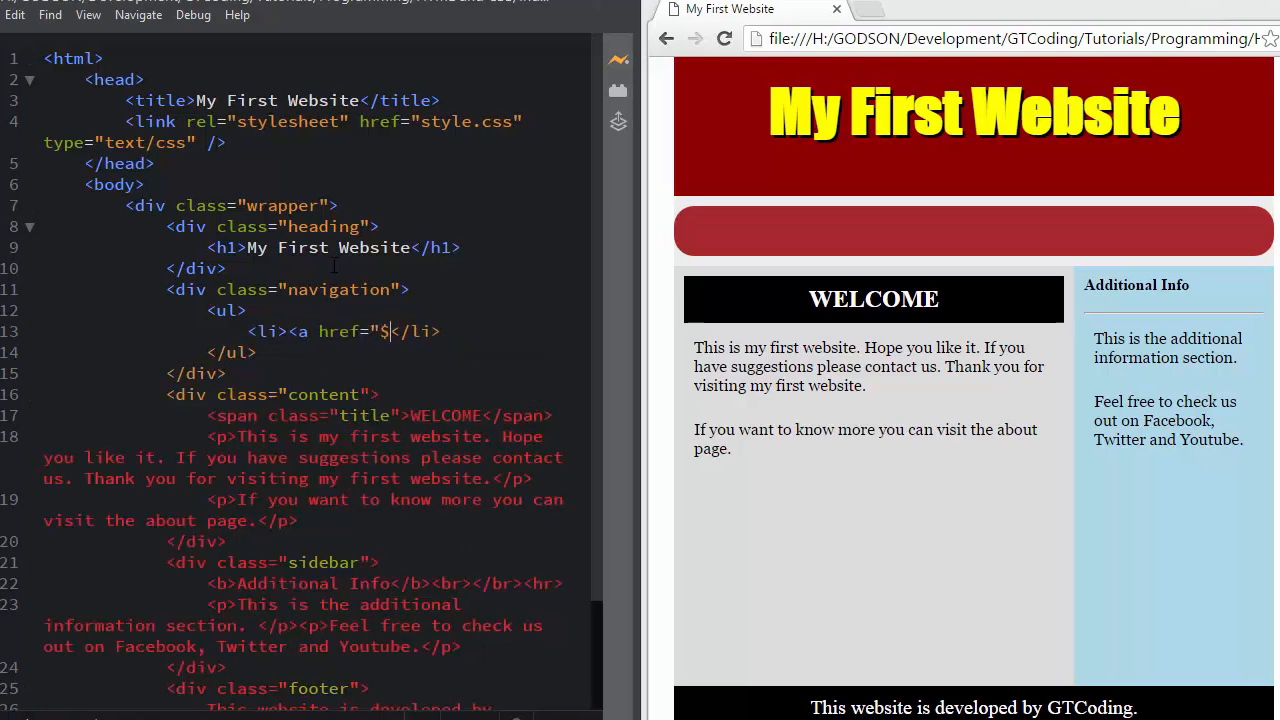
text(#"></a>)
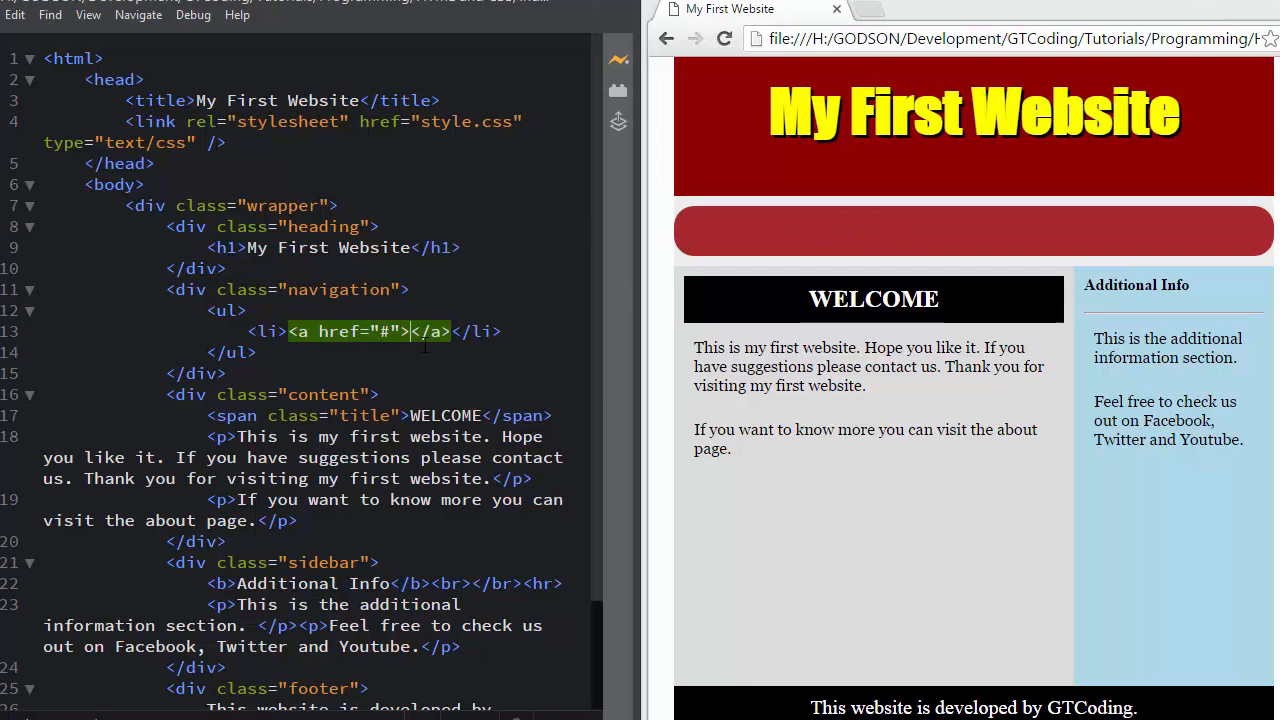
text(HOME)
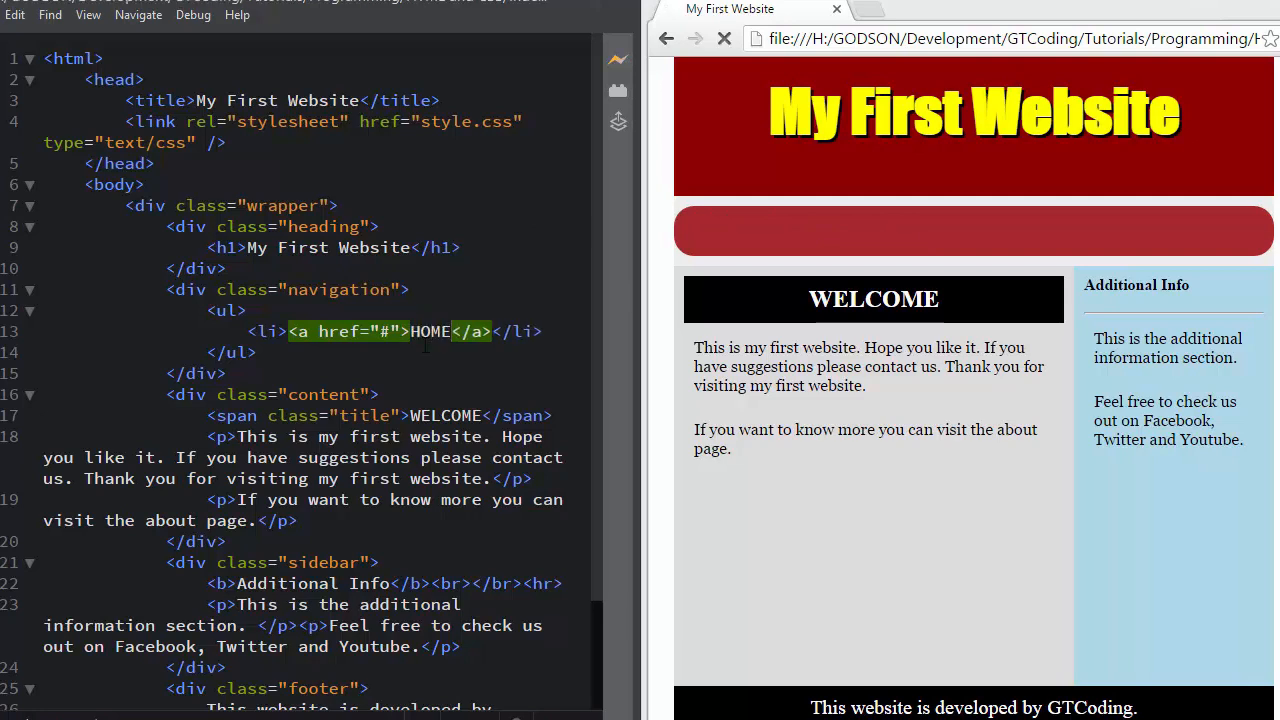
click(724, 38)
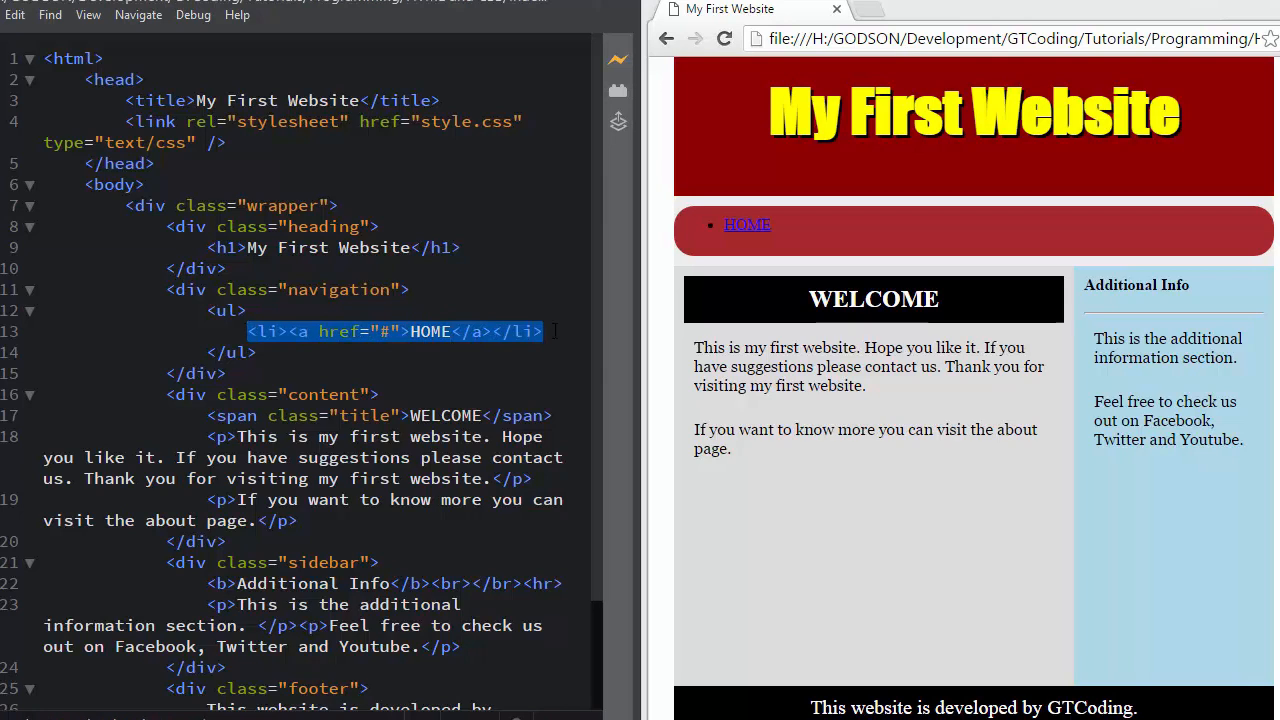
Step: Duplicate the HOME item and rename the copies SERVICES, ABOUT and CONTACT
text(<li><a href="#">HOME</a></li>)
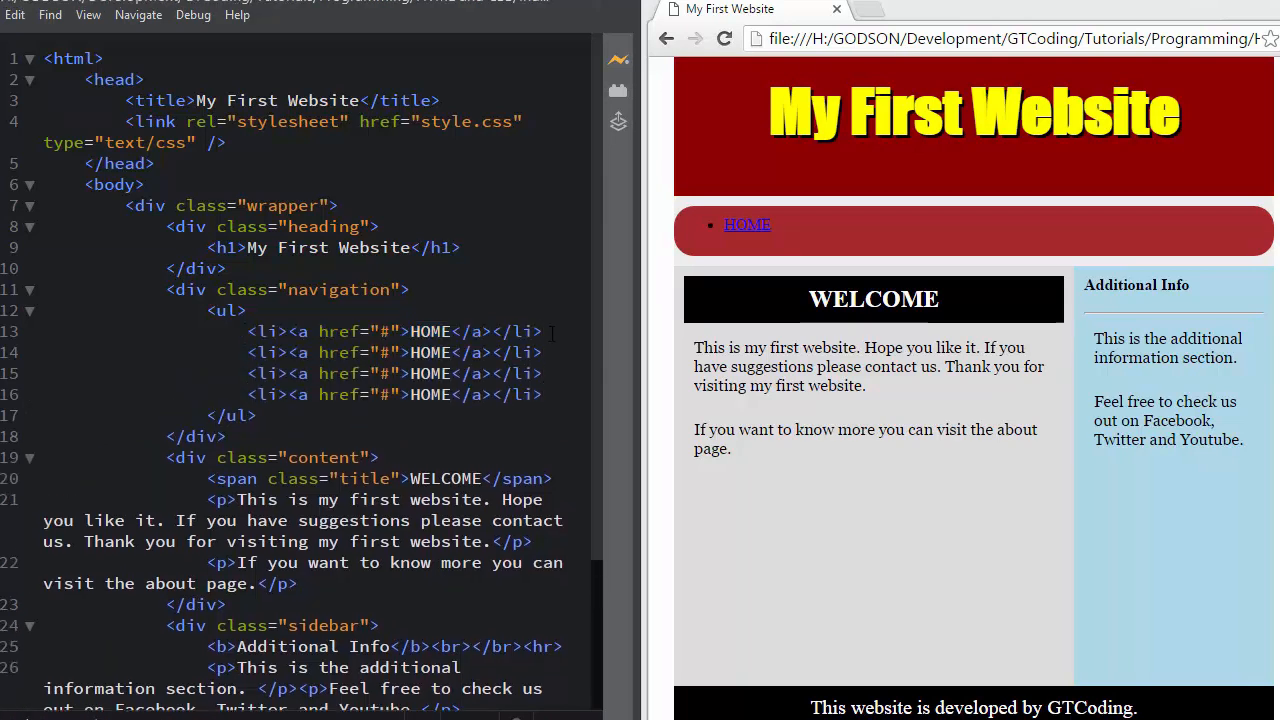
double_click(428, 352)
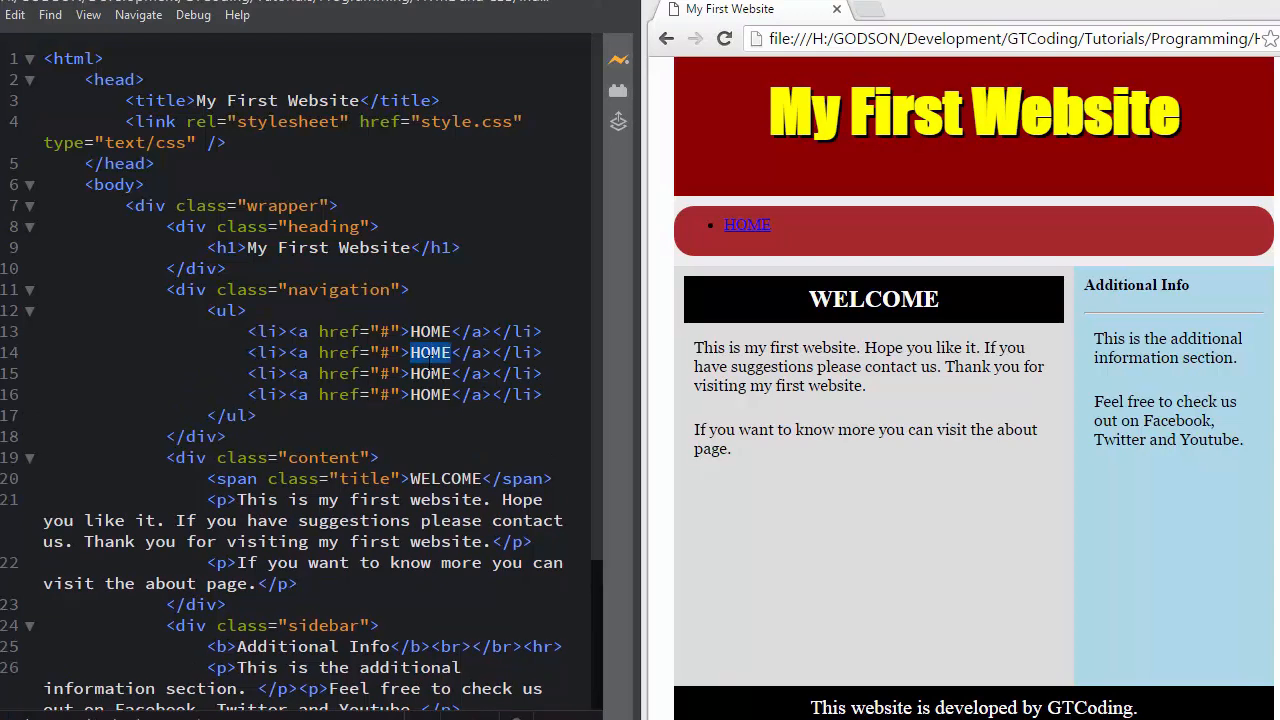
text(S)
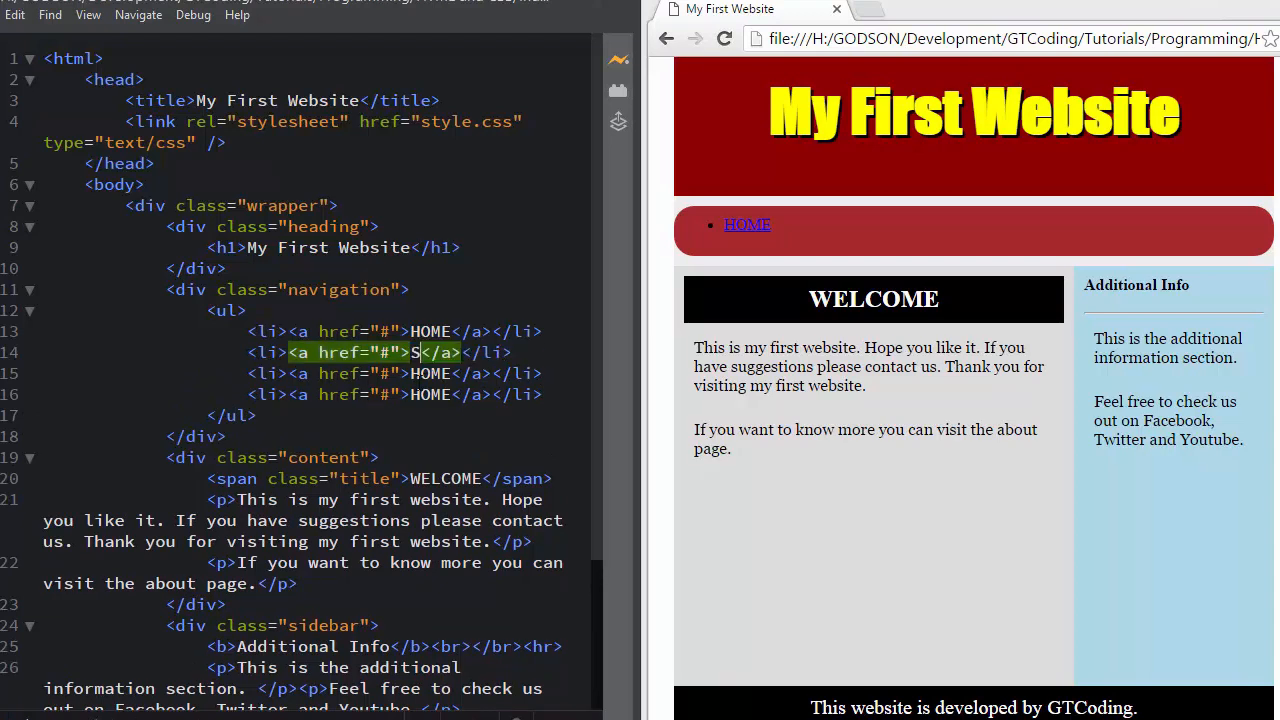
text(ERVICES)
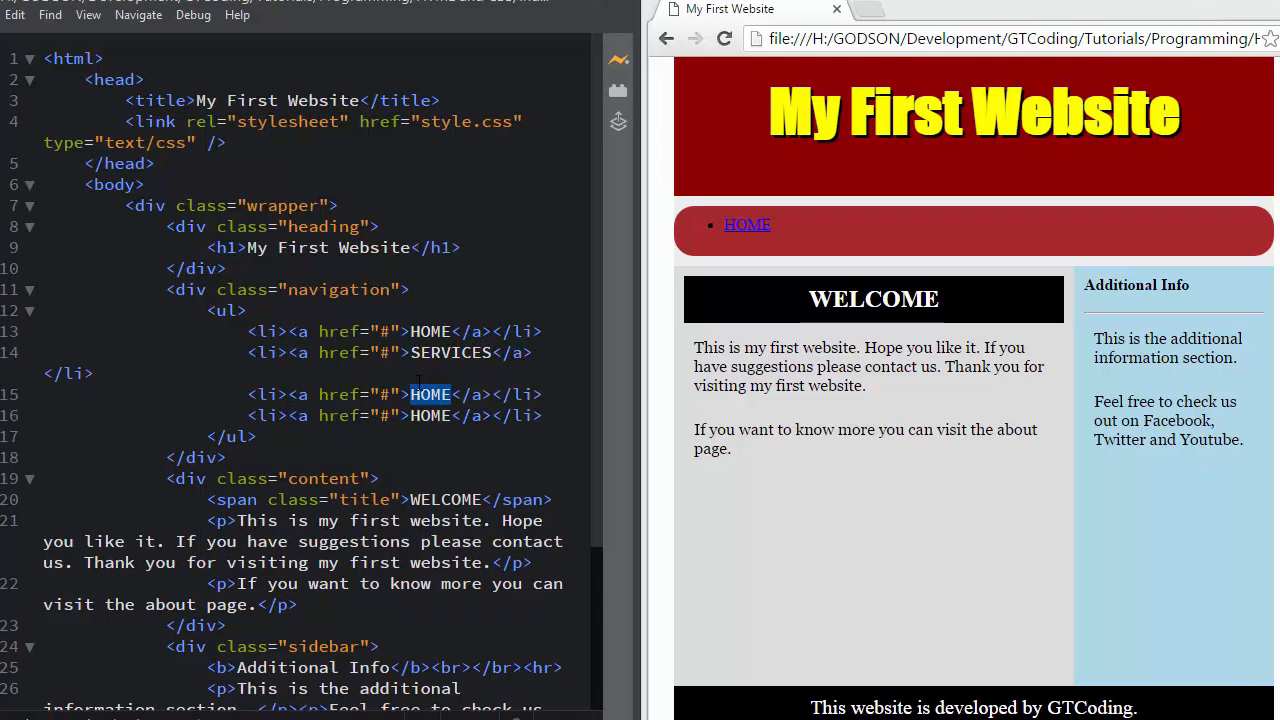
text(ABOUT)
click(394, 414)
text(C)
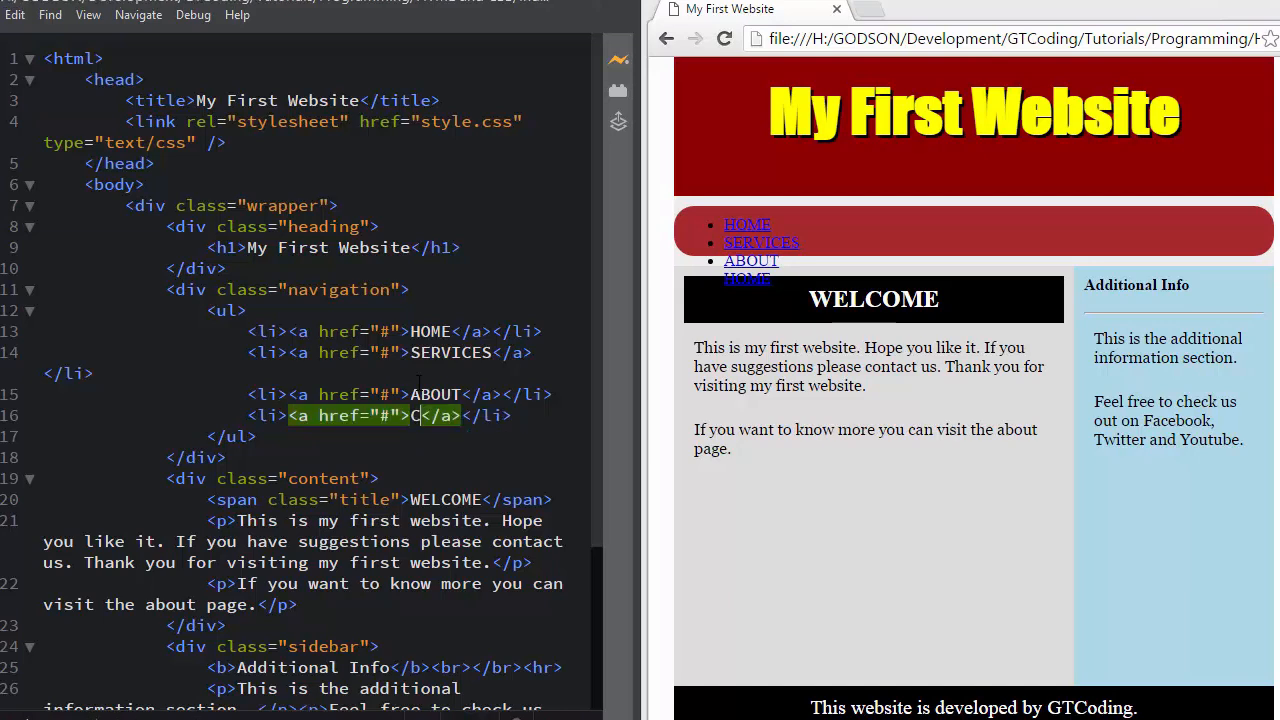
text(ONTACT)
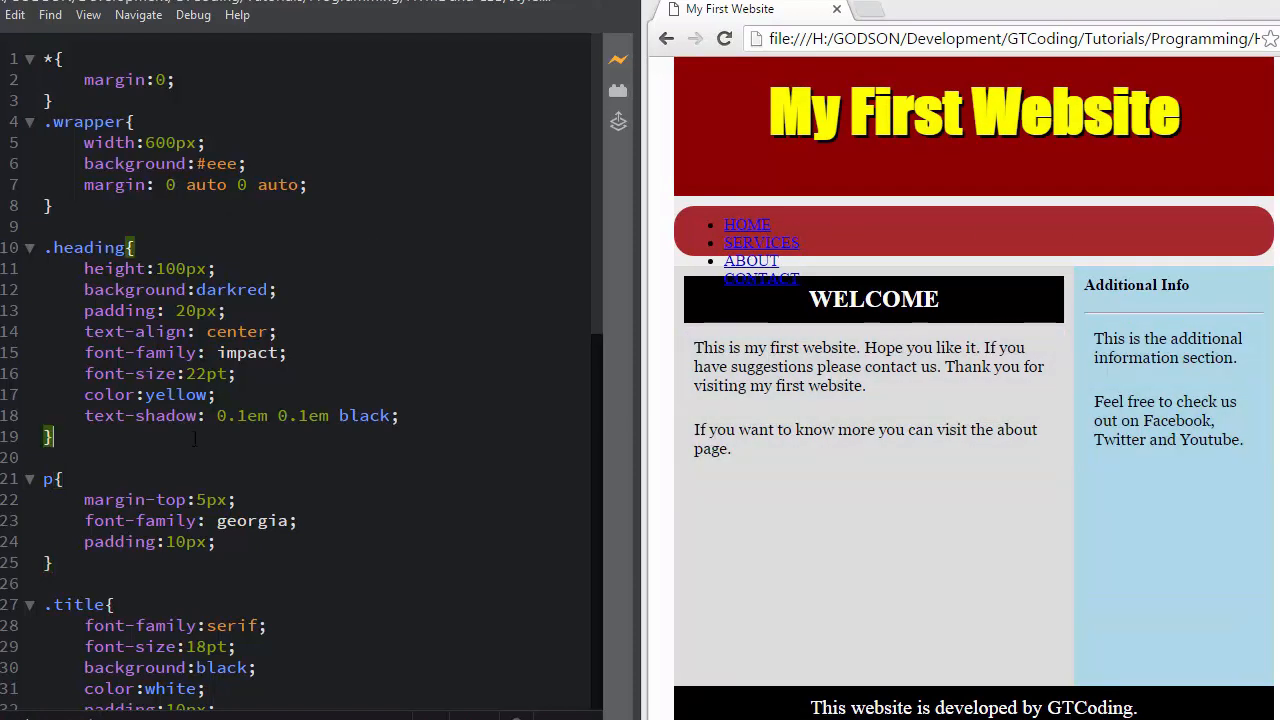
Step: Add an empty .navigation ul{ } rule below the .navigation rule
scroll(down, 3)
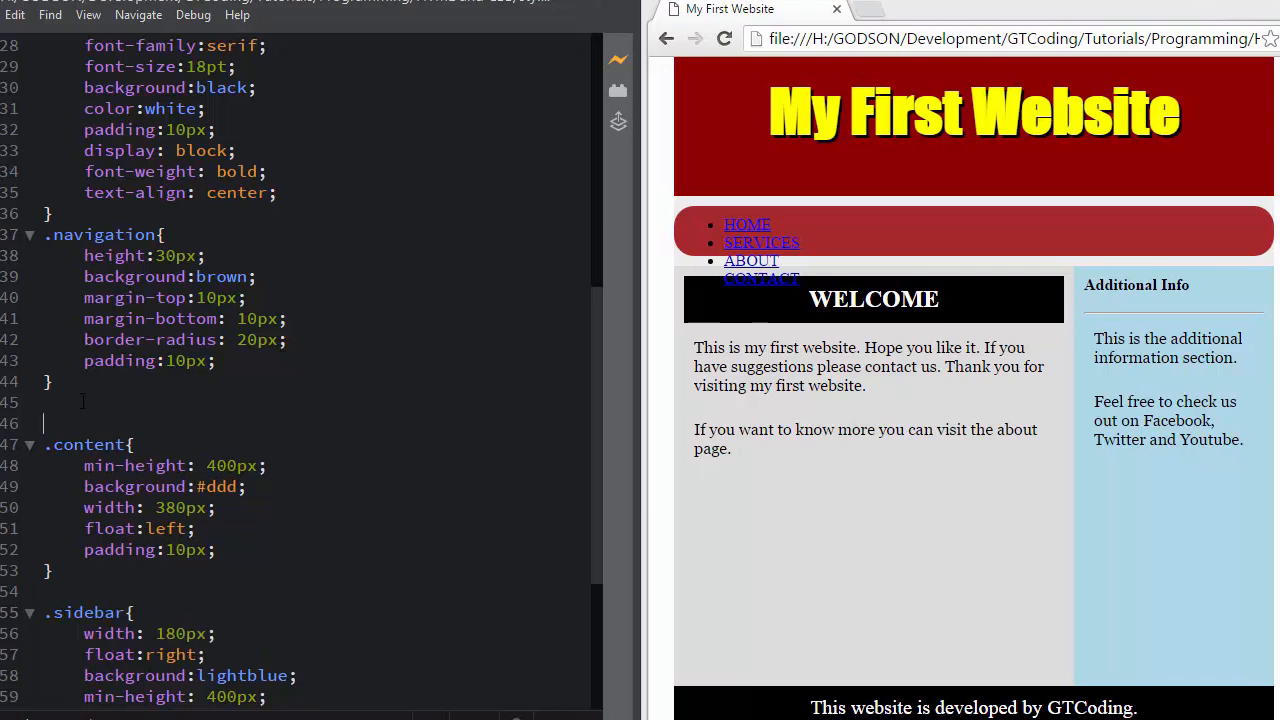
text(,)
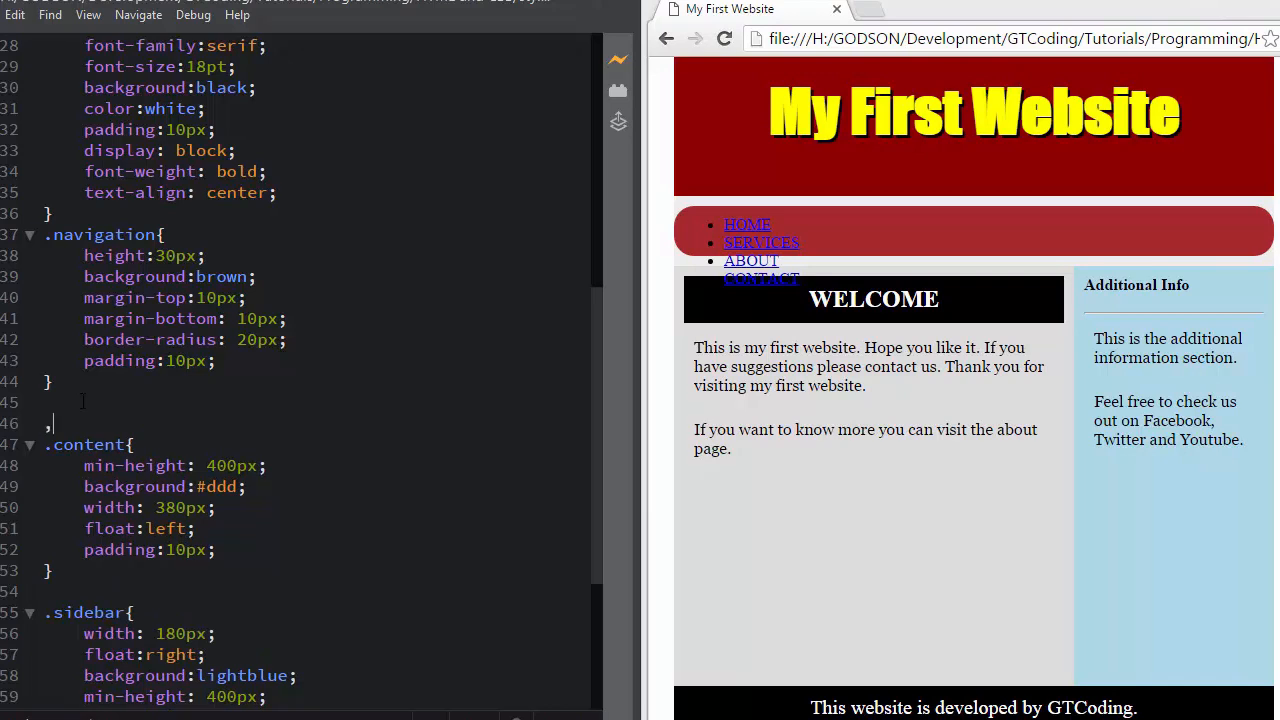
text(.n)
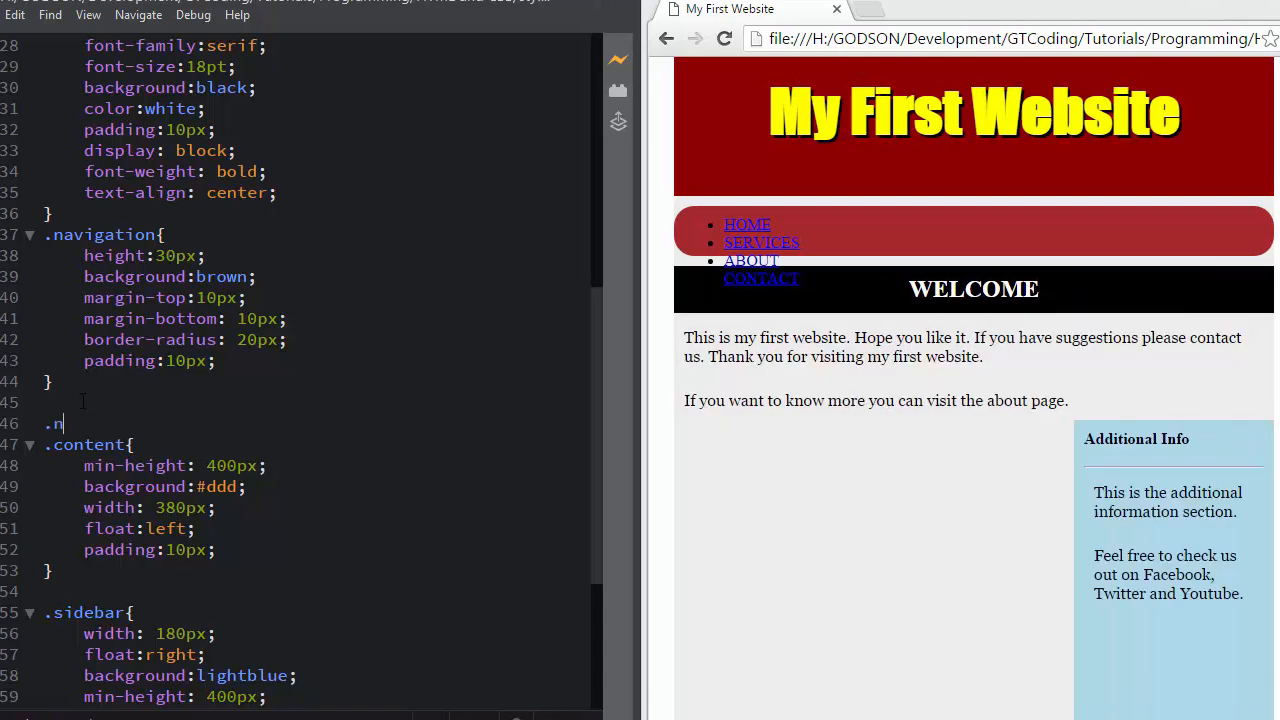
text(avigai)
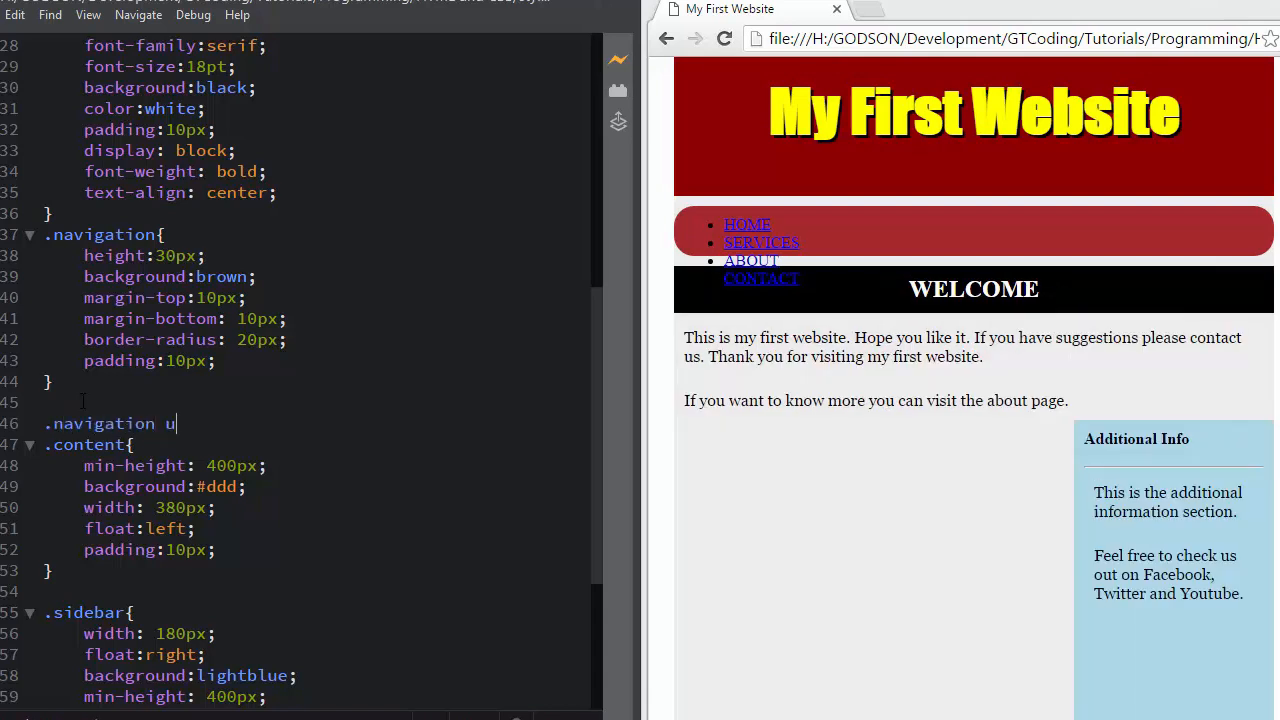
text(ul{)
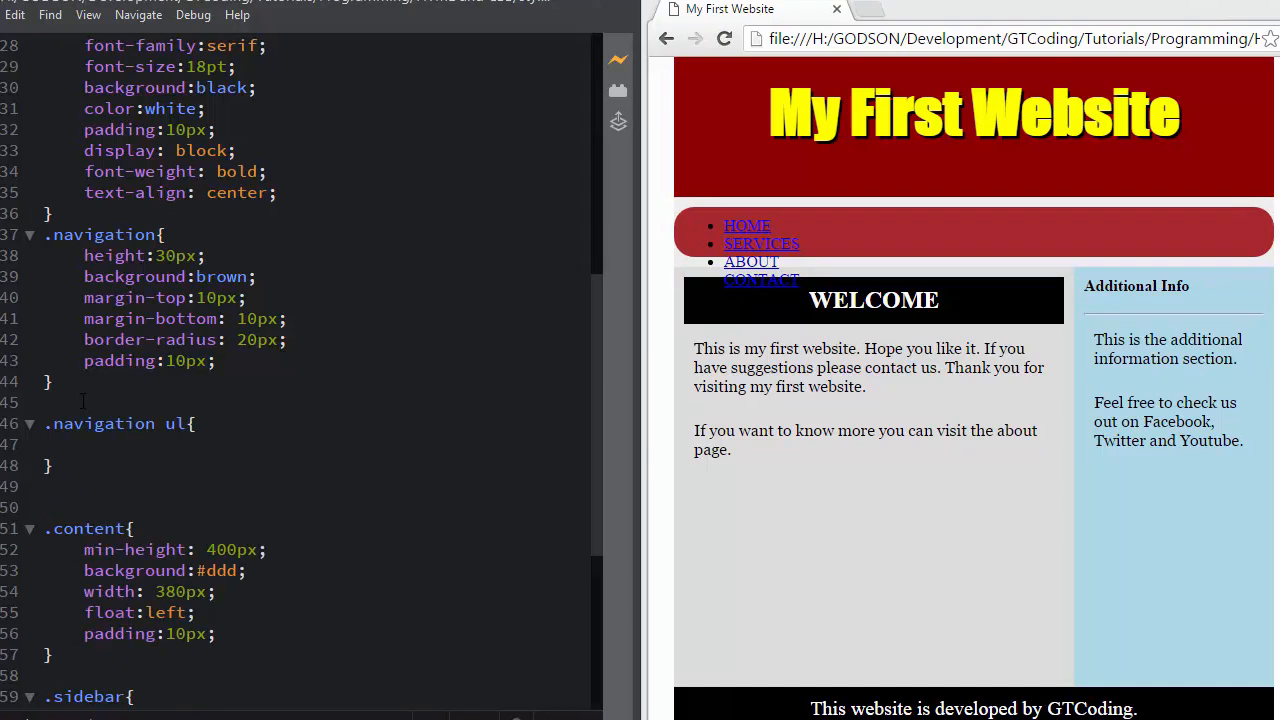
Step: Add an empty .navigation ul li{ } rule for the list items
text(.navi)
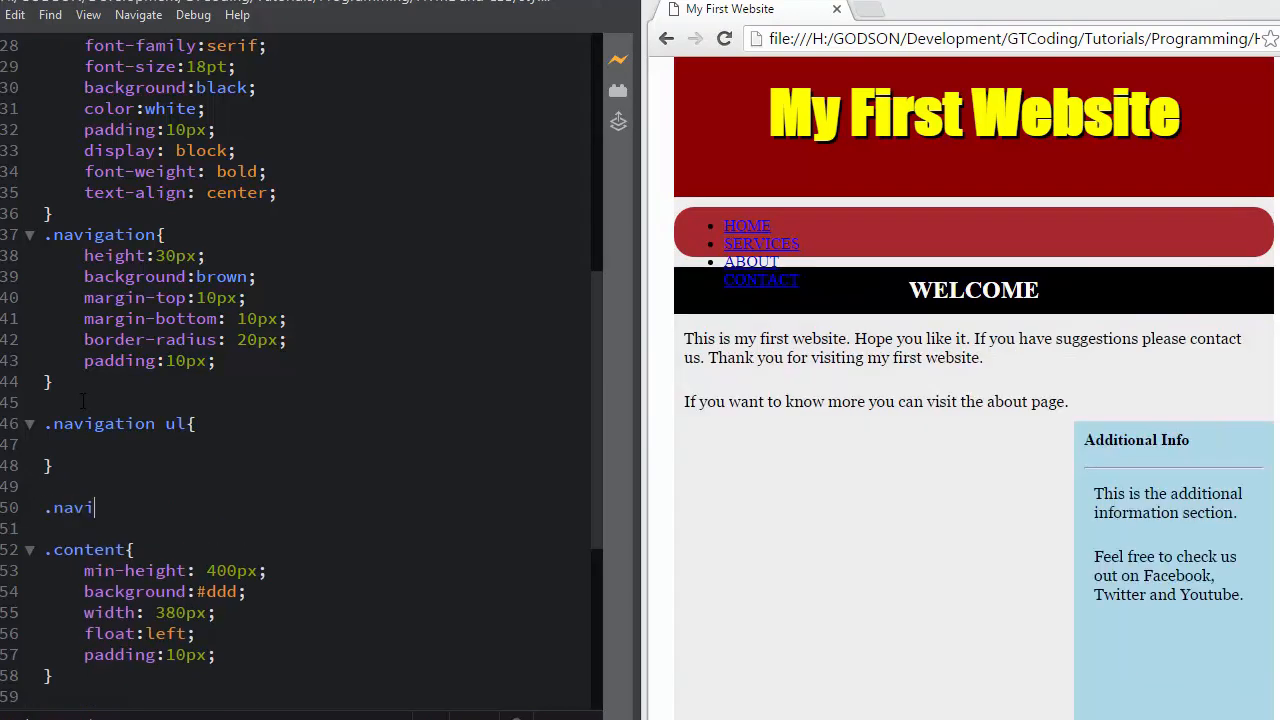
text(gation ul)
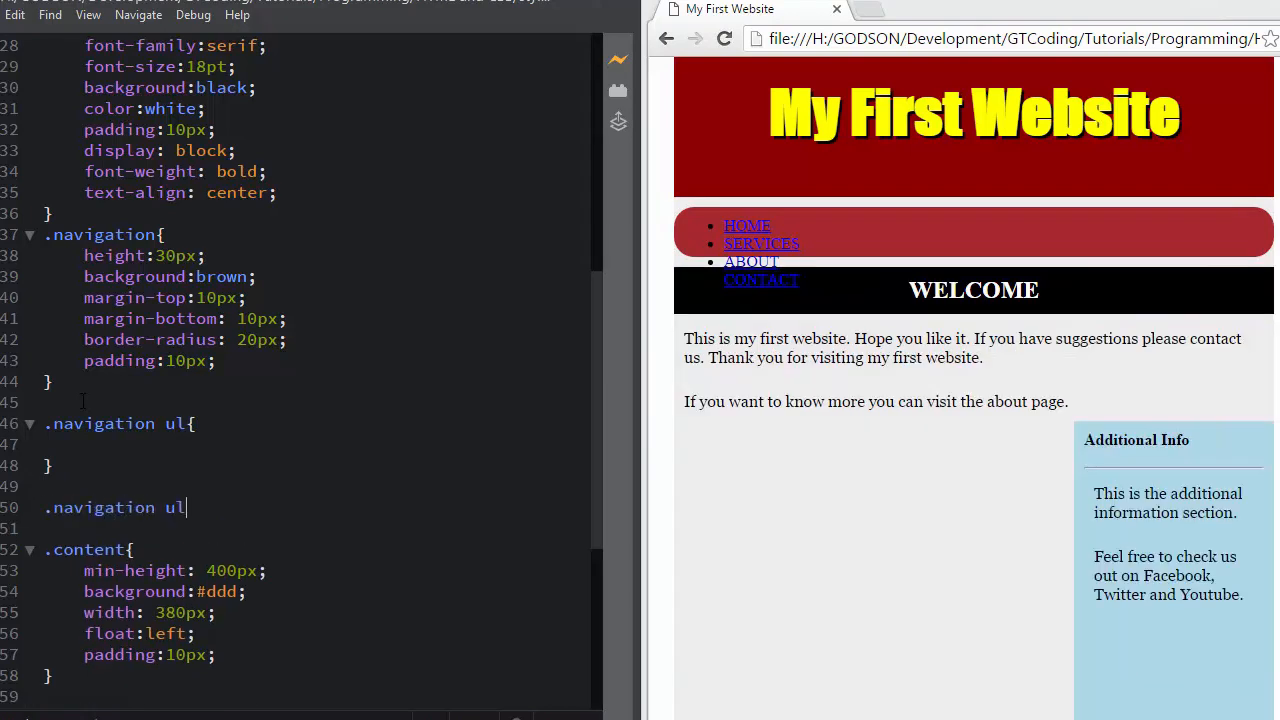
text(li{)
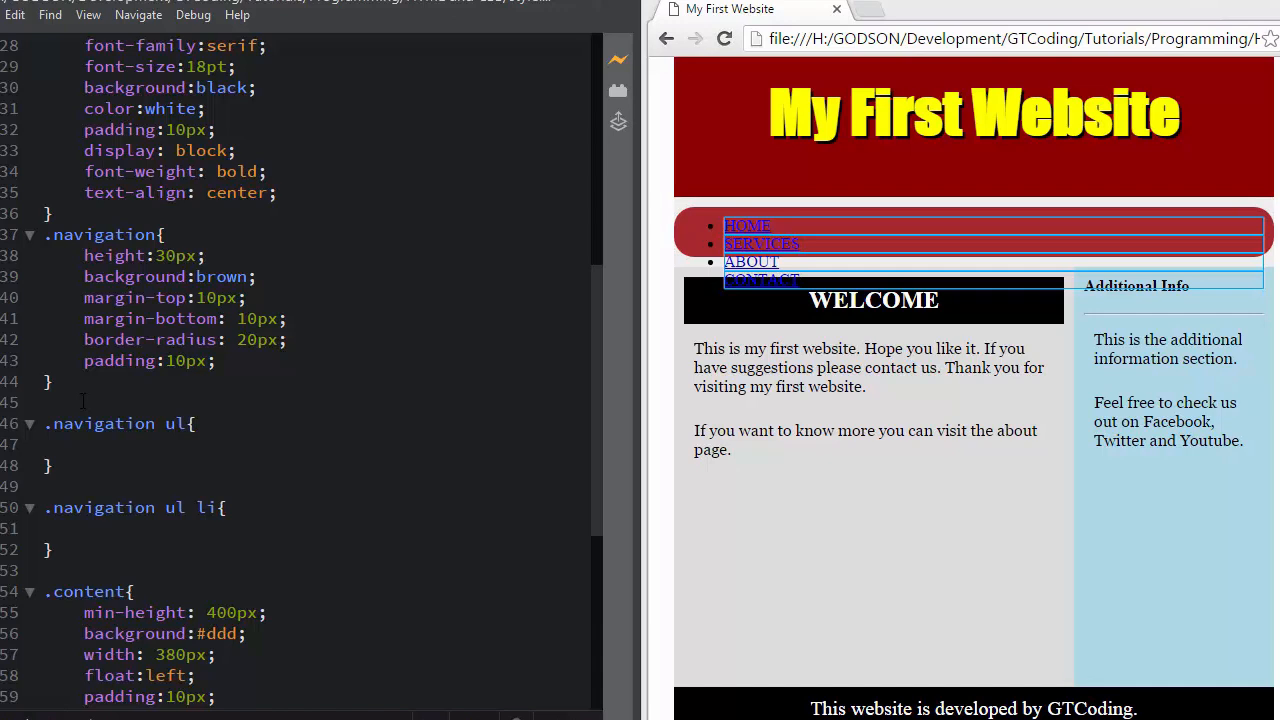
Step: Give the list items display: inline, margin-right: 30px and padding: 6px
text(display:)
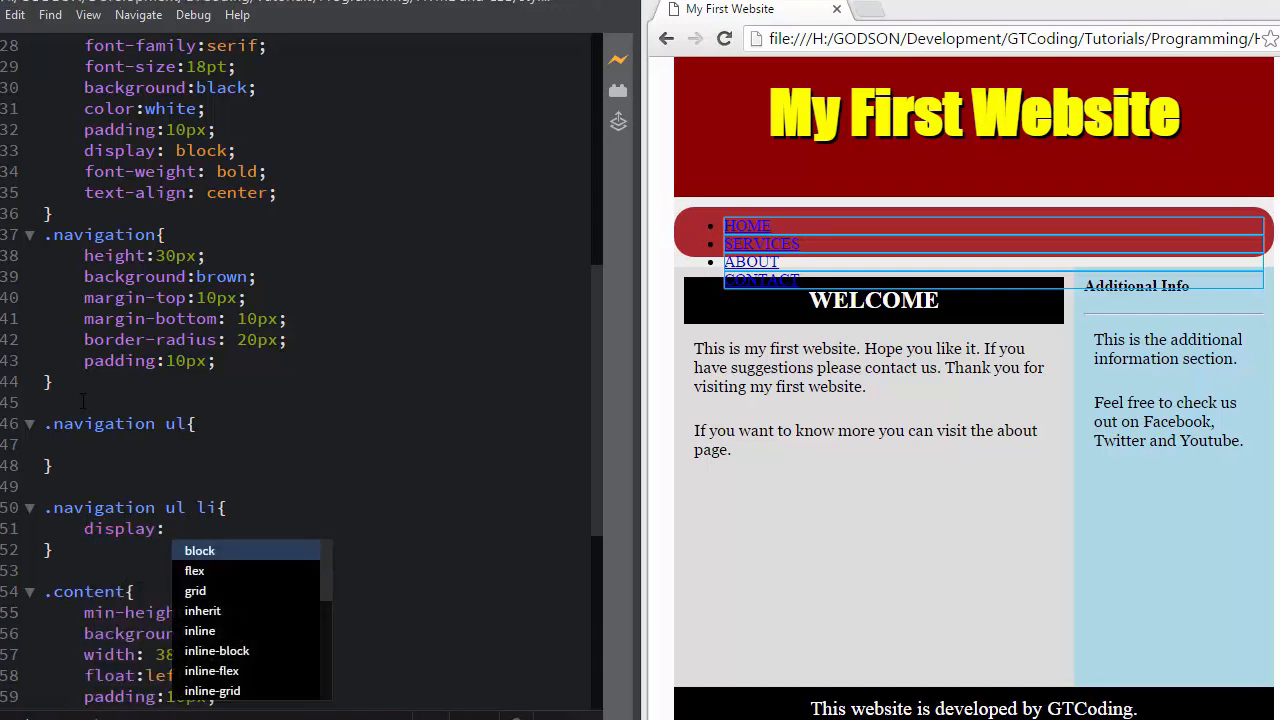
click(200, 630)
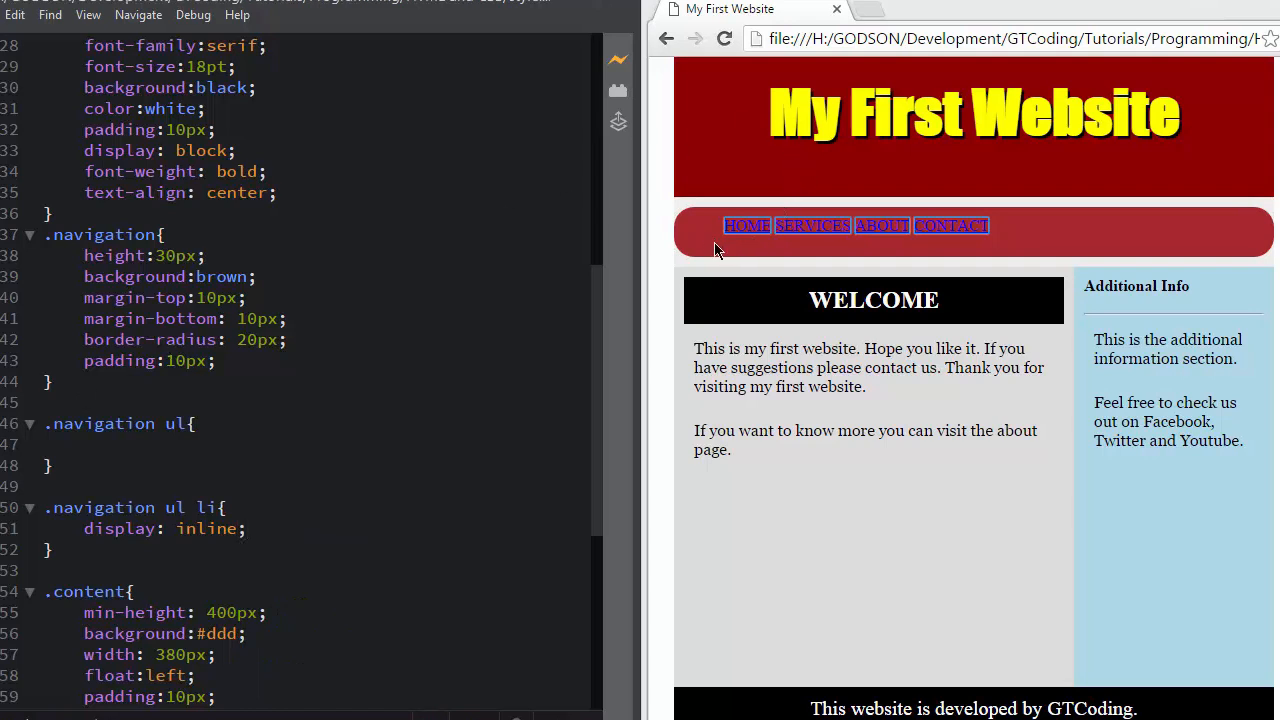
mouse_move(768, 244)
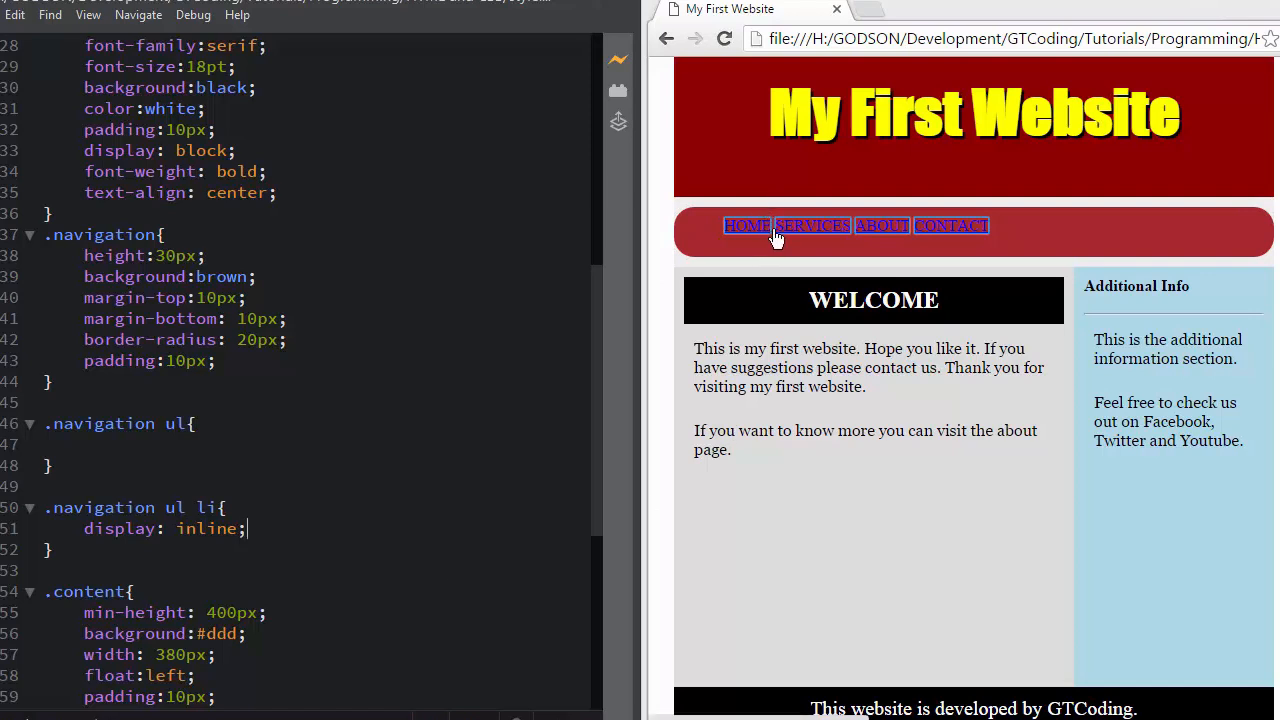
mouse_move(756, 276)
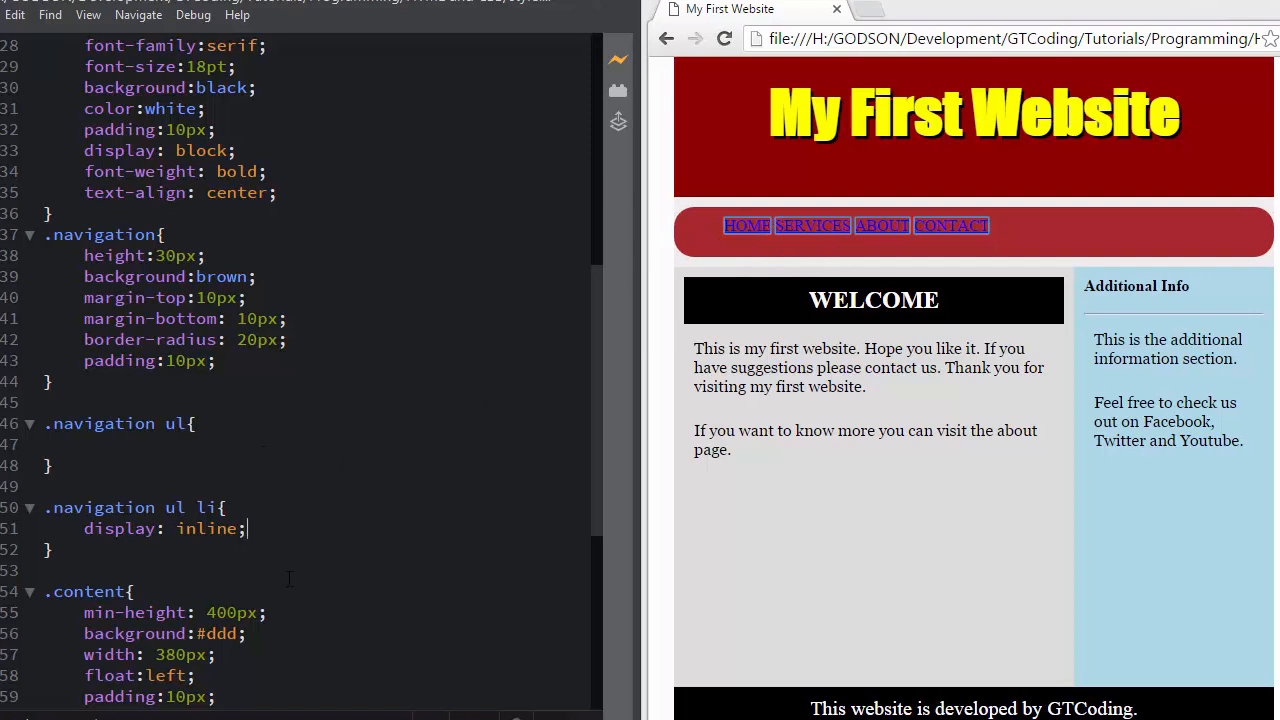
text(margin-right:)
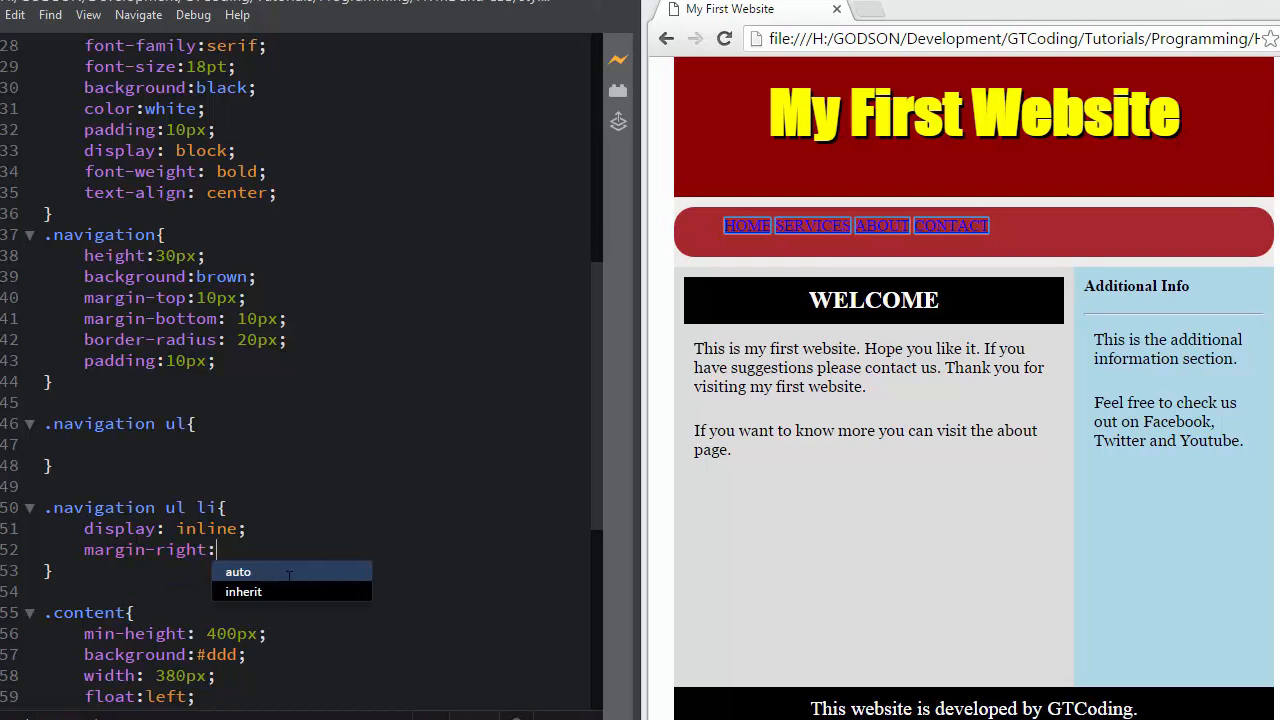
text(30px;)
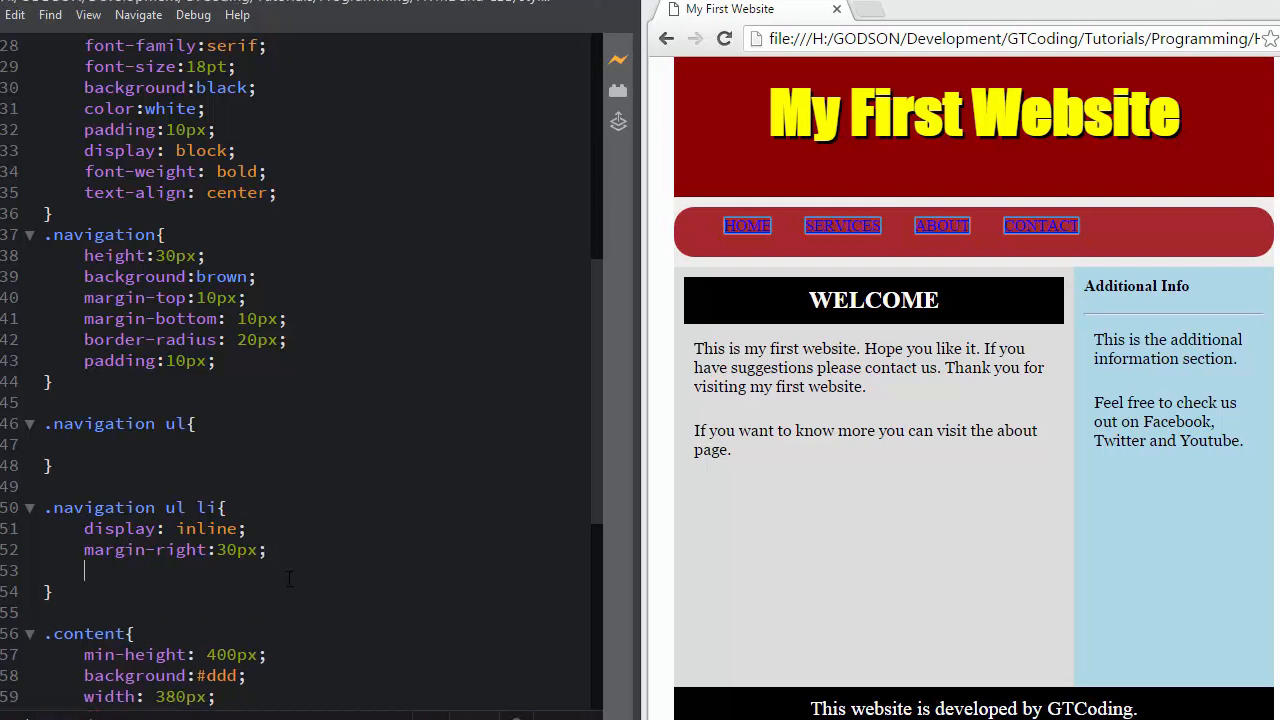
text(padding:)
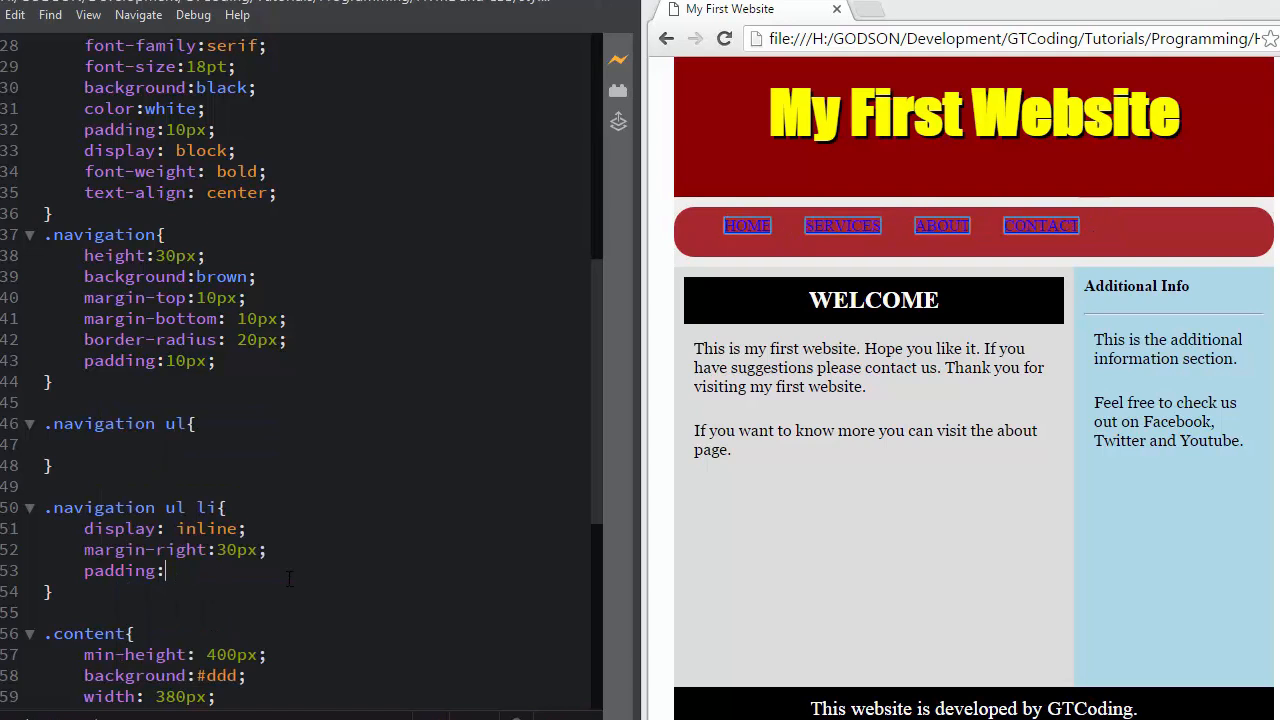
text(6p)
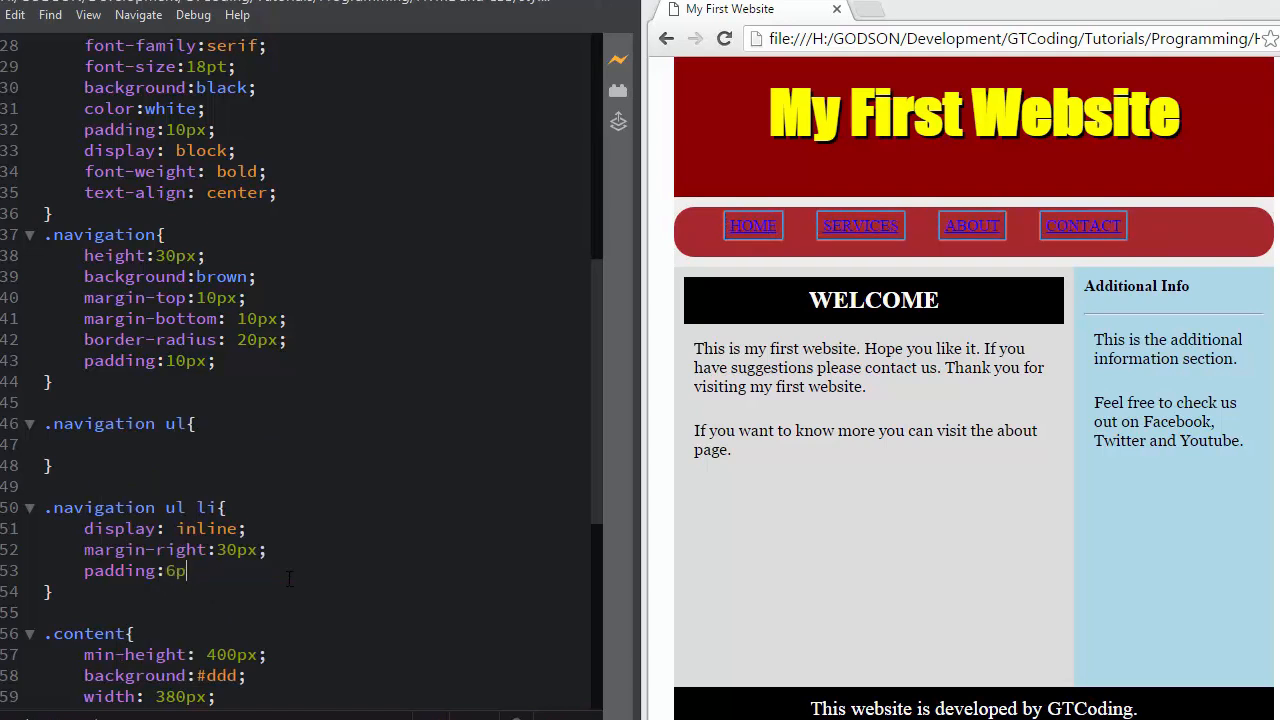
text(x;)
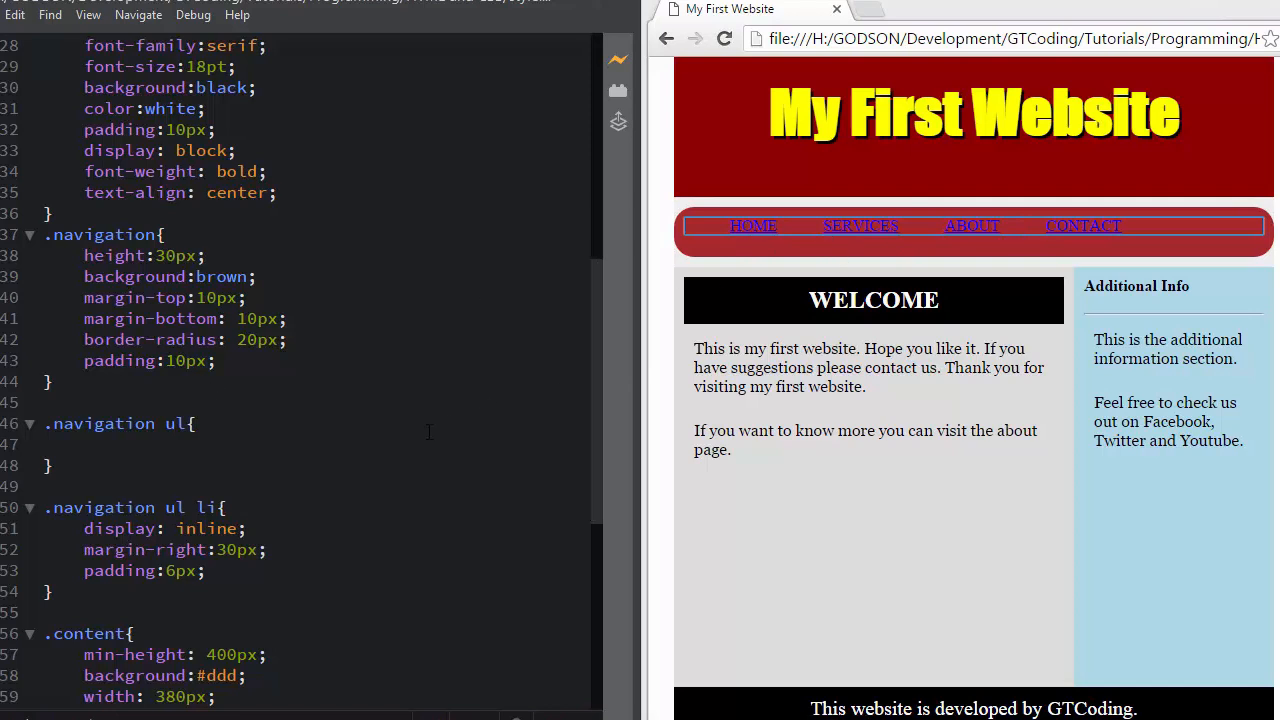
Step: Centre the list with text-align: center in .navigation ul
text(text-align: center;)
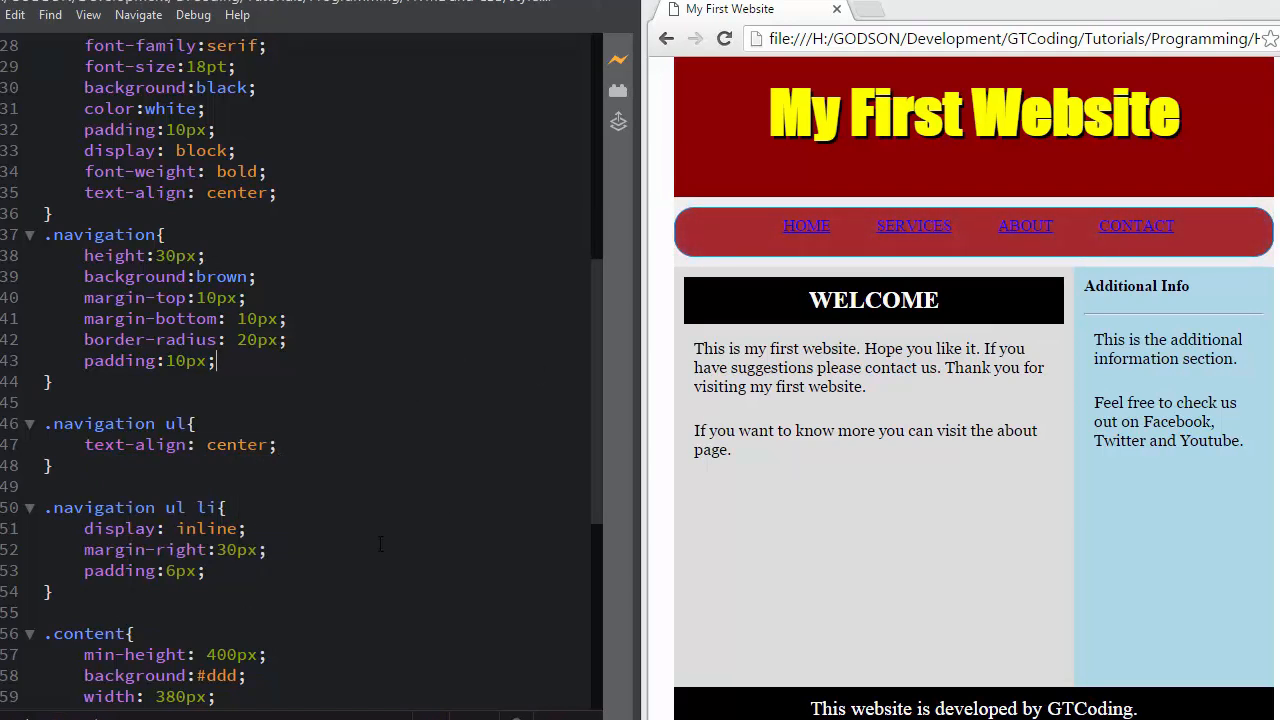
scroll(down, 3)
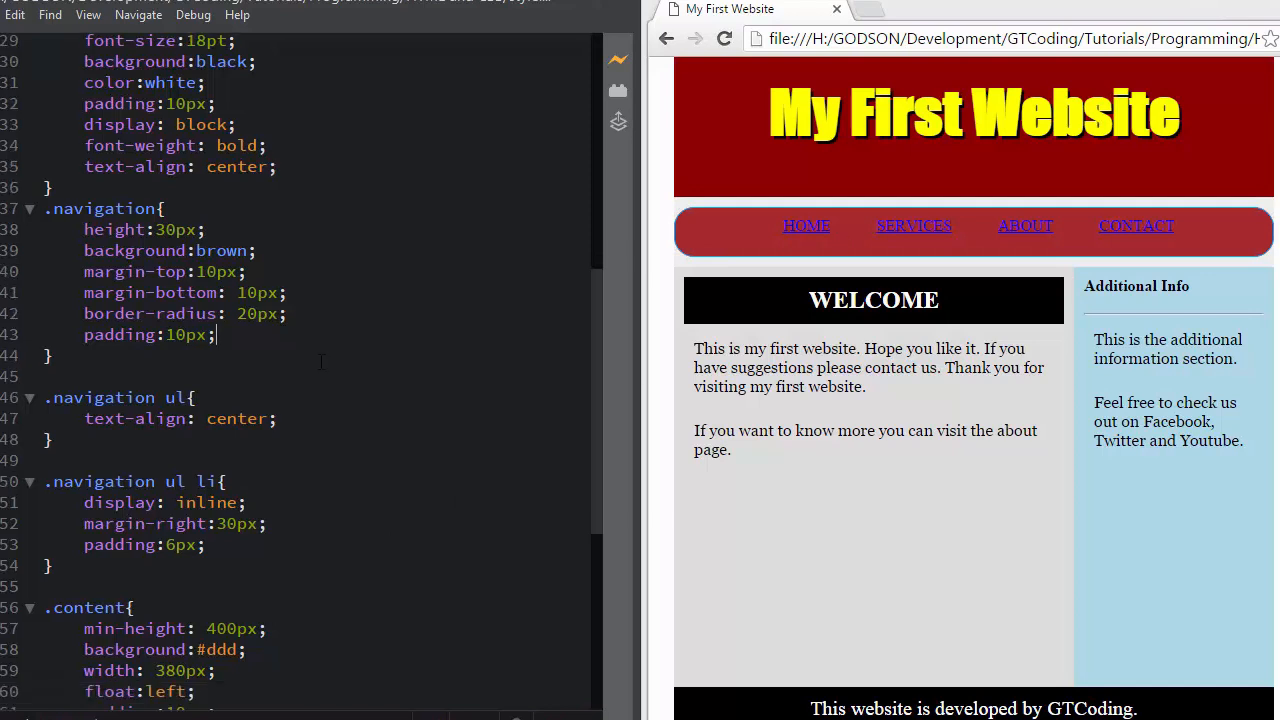
scroll(down, 3)
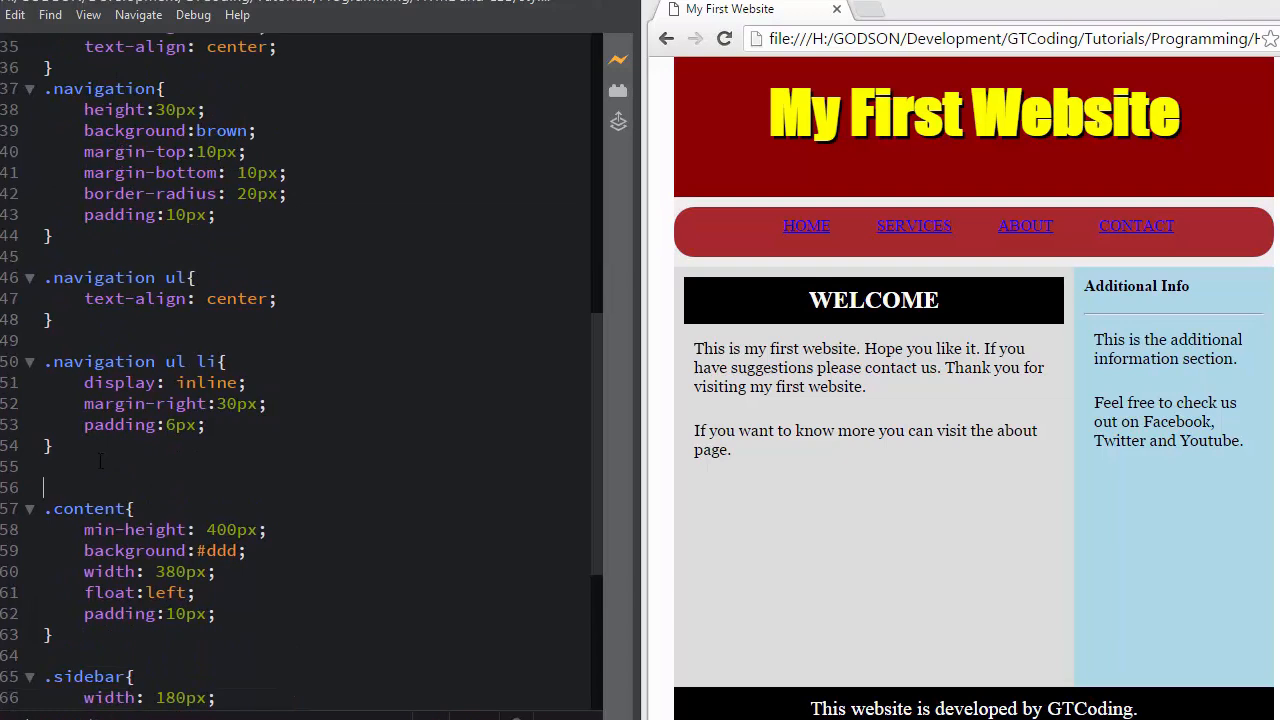
Step: Add a .navigation a rule with color: white and text-decoration: none
text(.navigation a{)
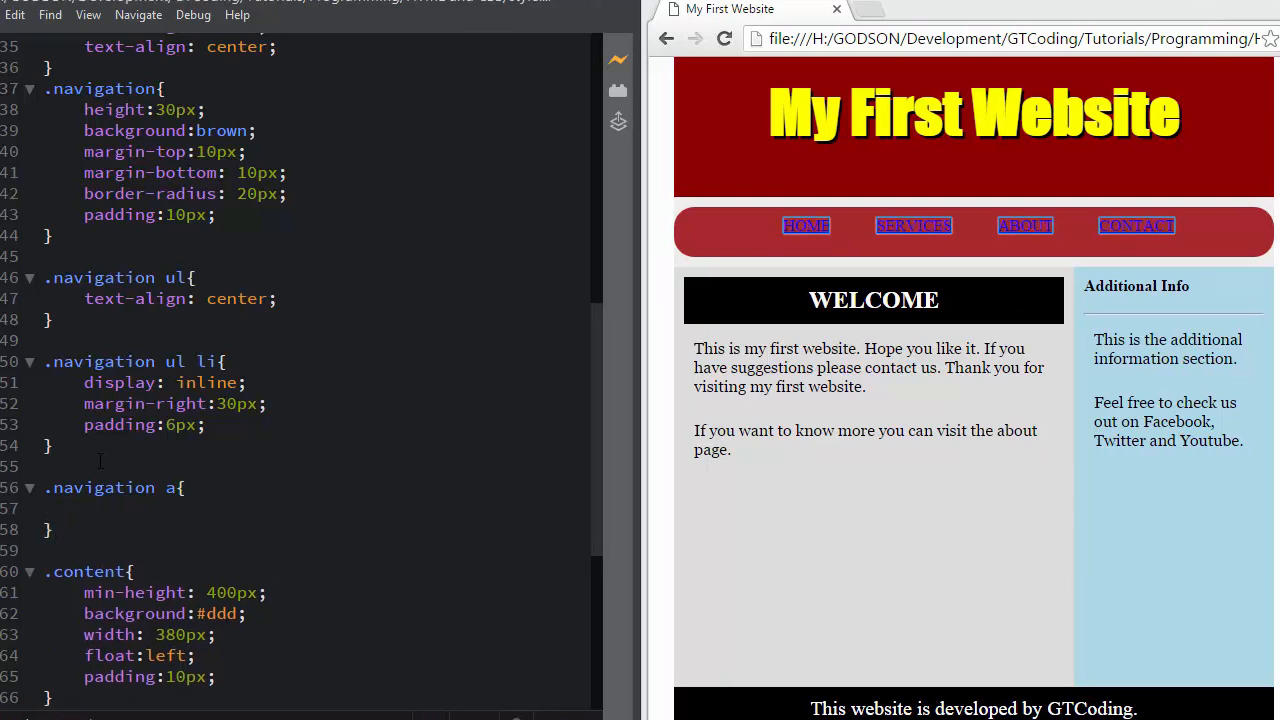
text(c)
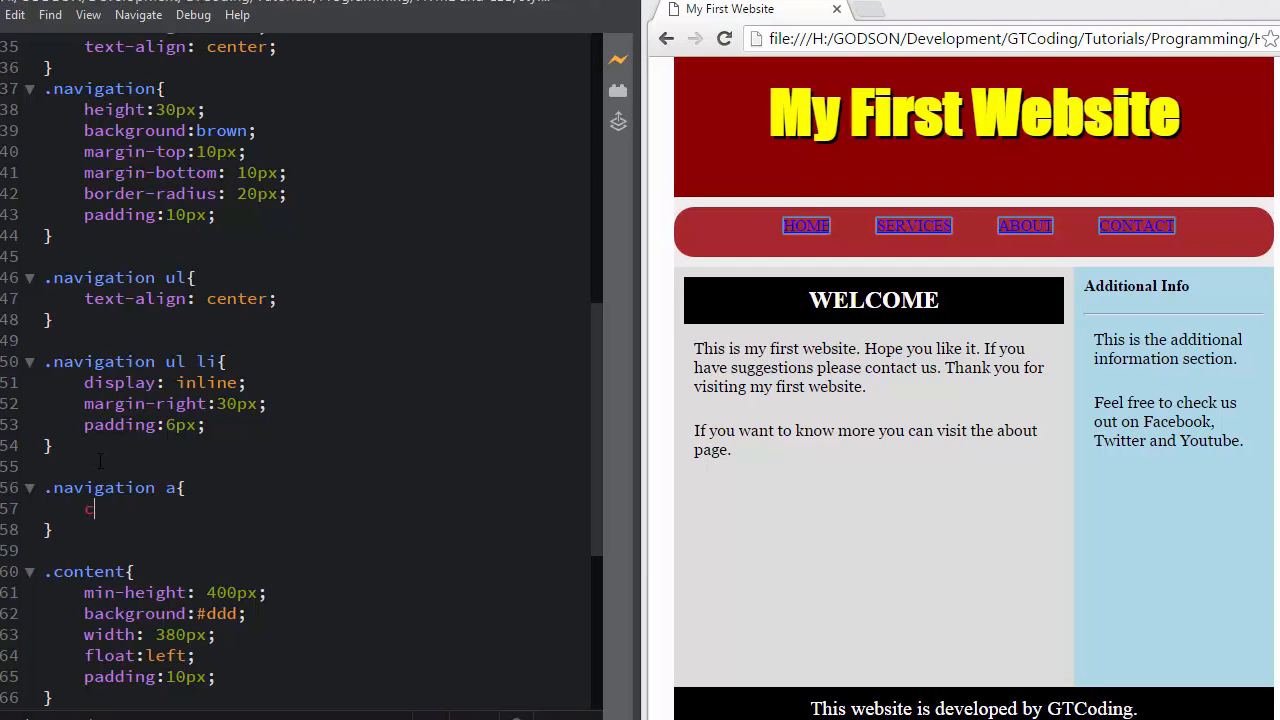
text(color:white;)
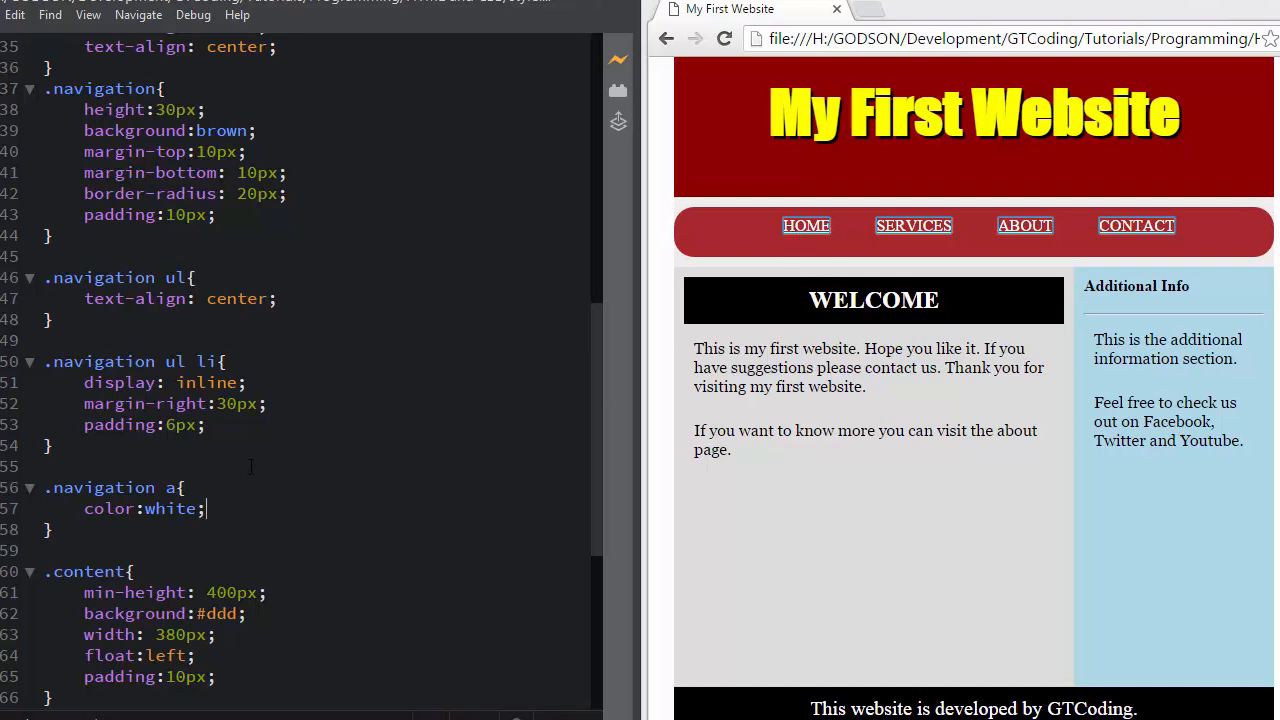
text(t)
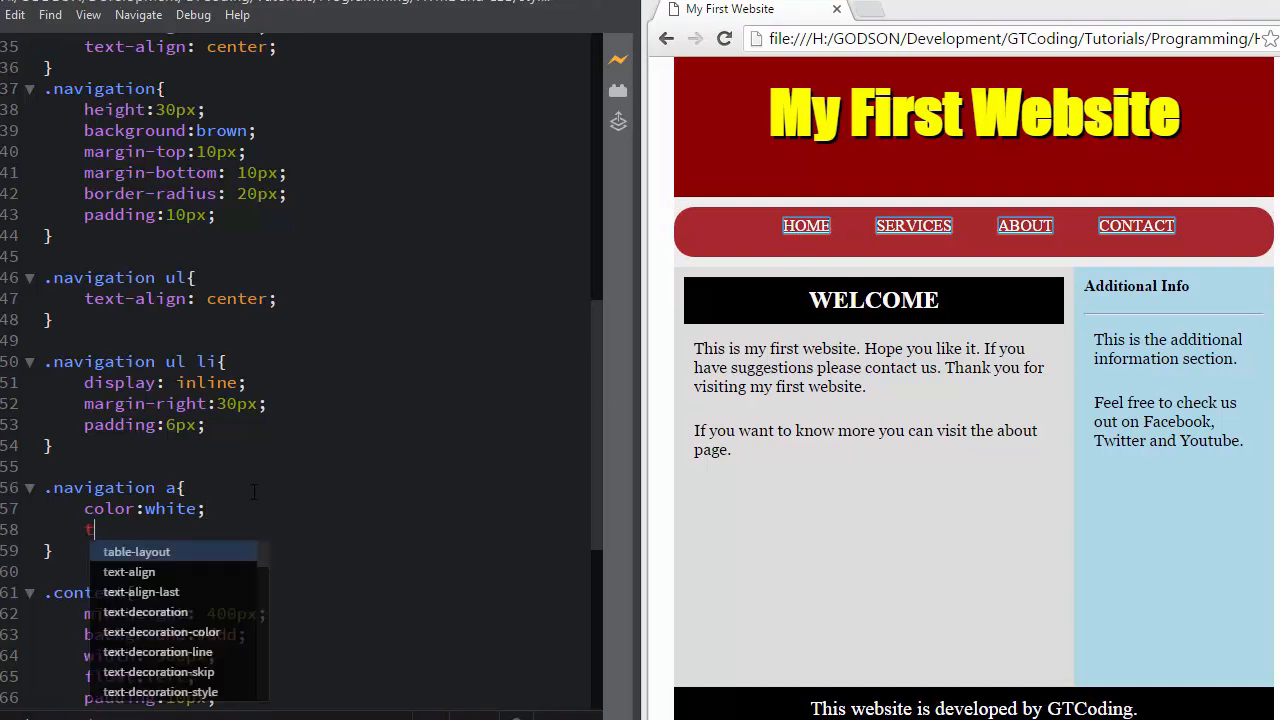
text(ext-de)
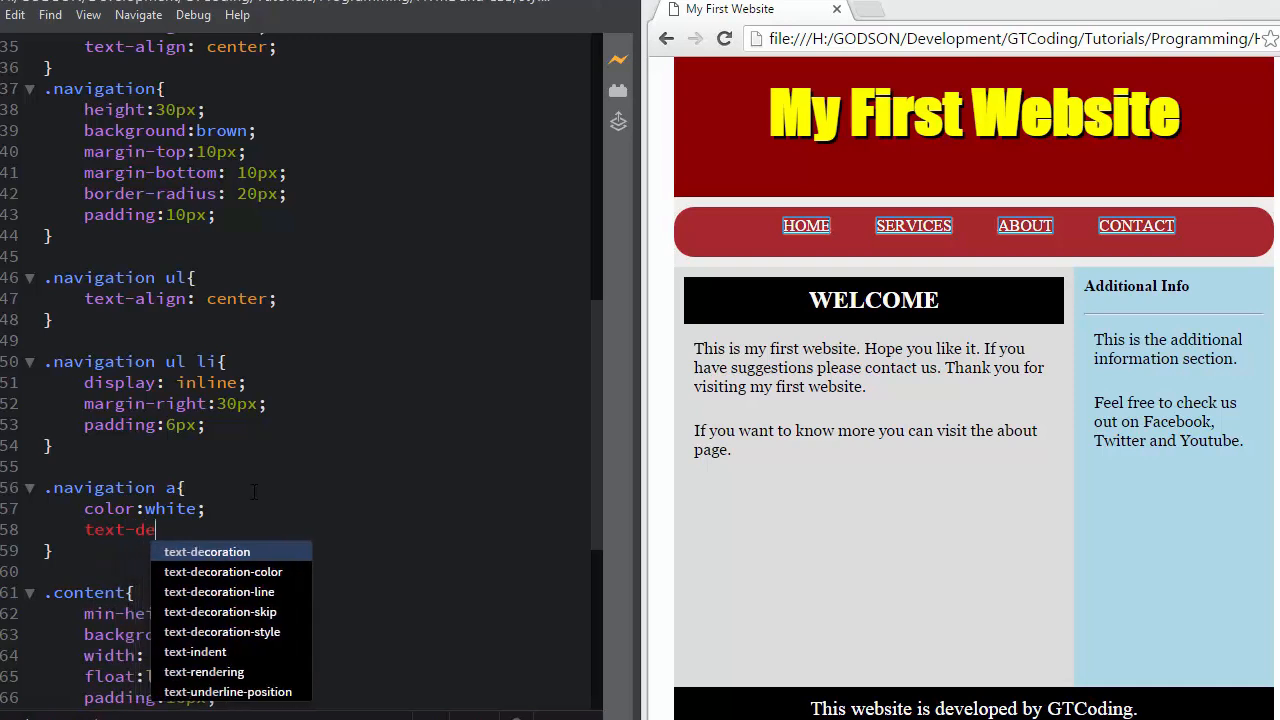
text(coration: none;)
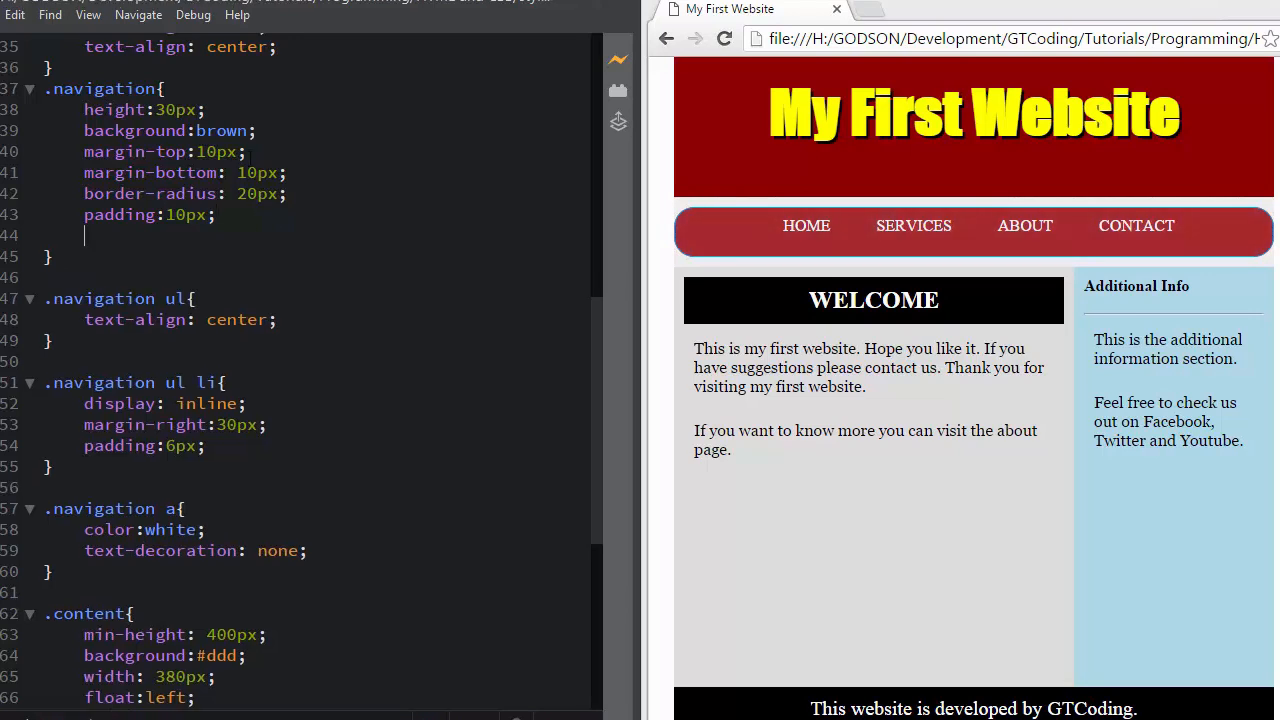
Step: Set font-family: impact and font-size: 16pt in the .navigation rule
text(font-family:)
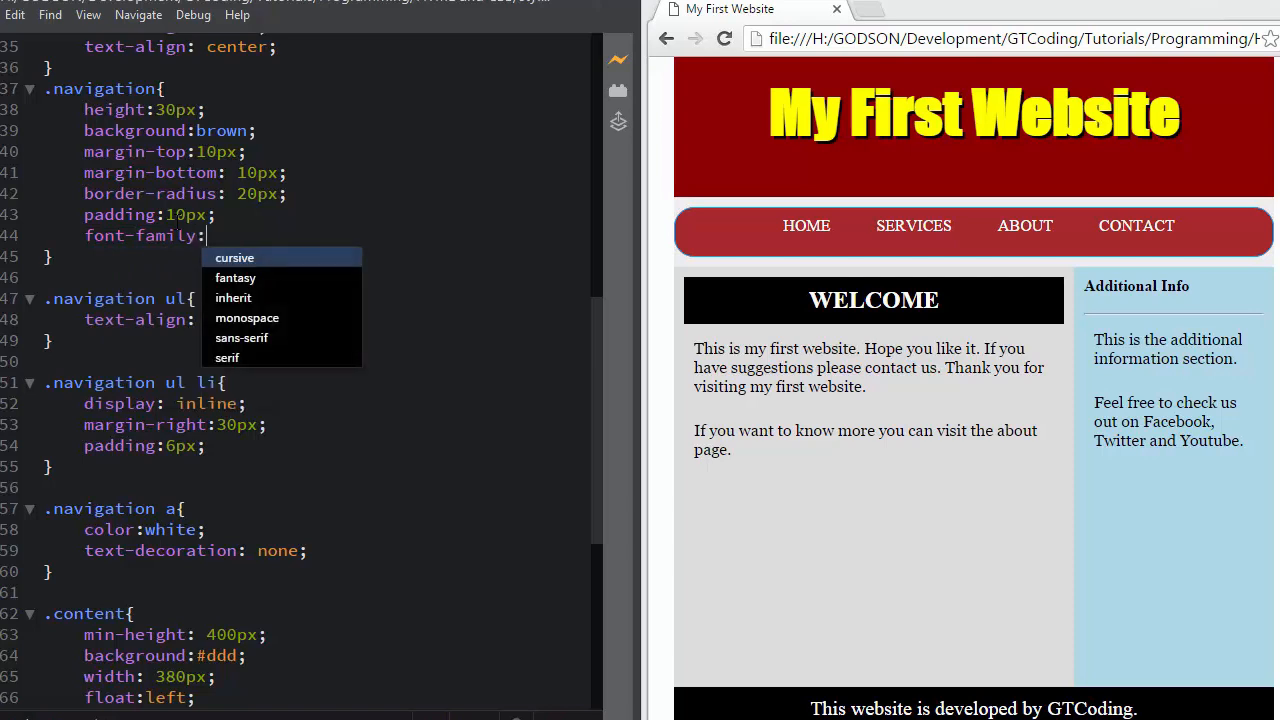
text(impact)
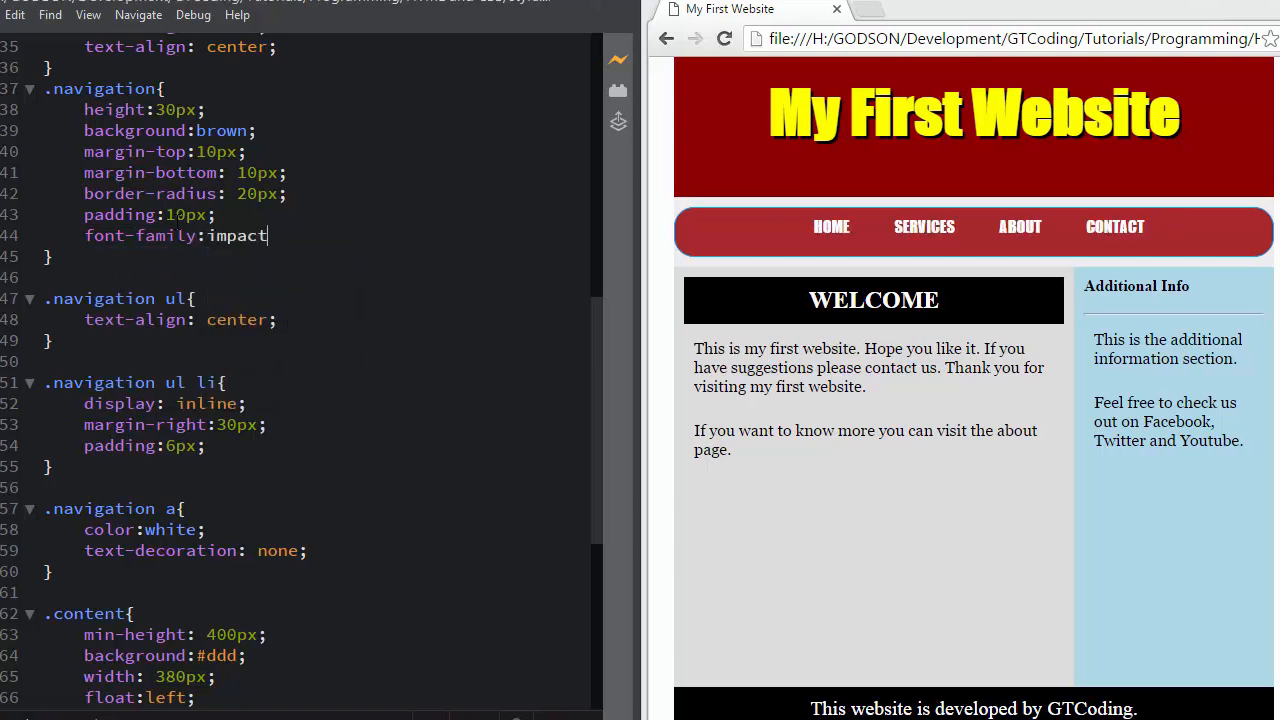
text(;)
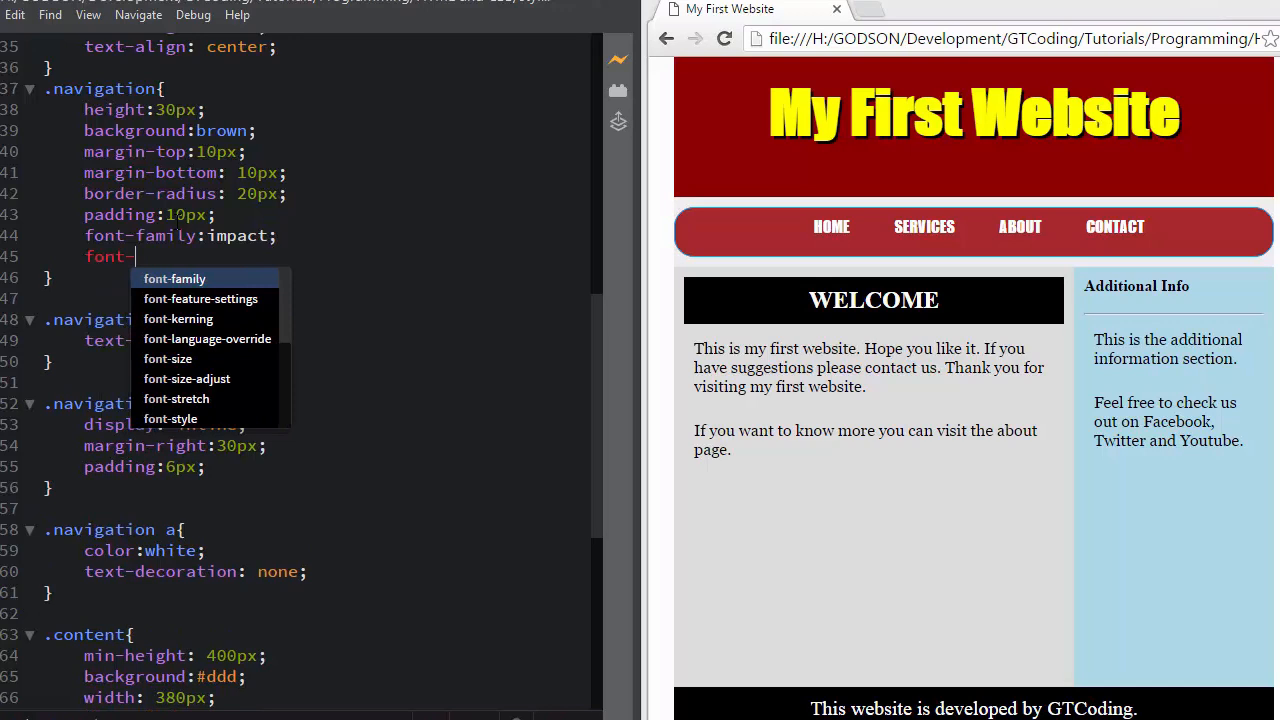
text(size:16pt;)
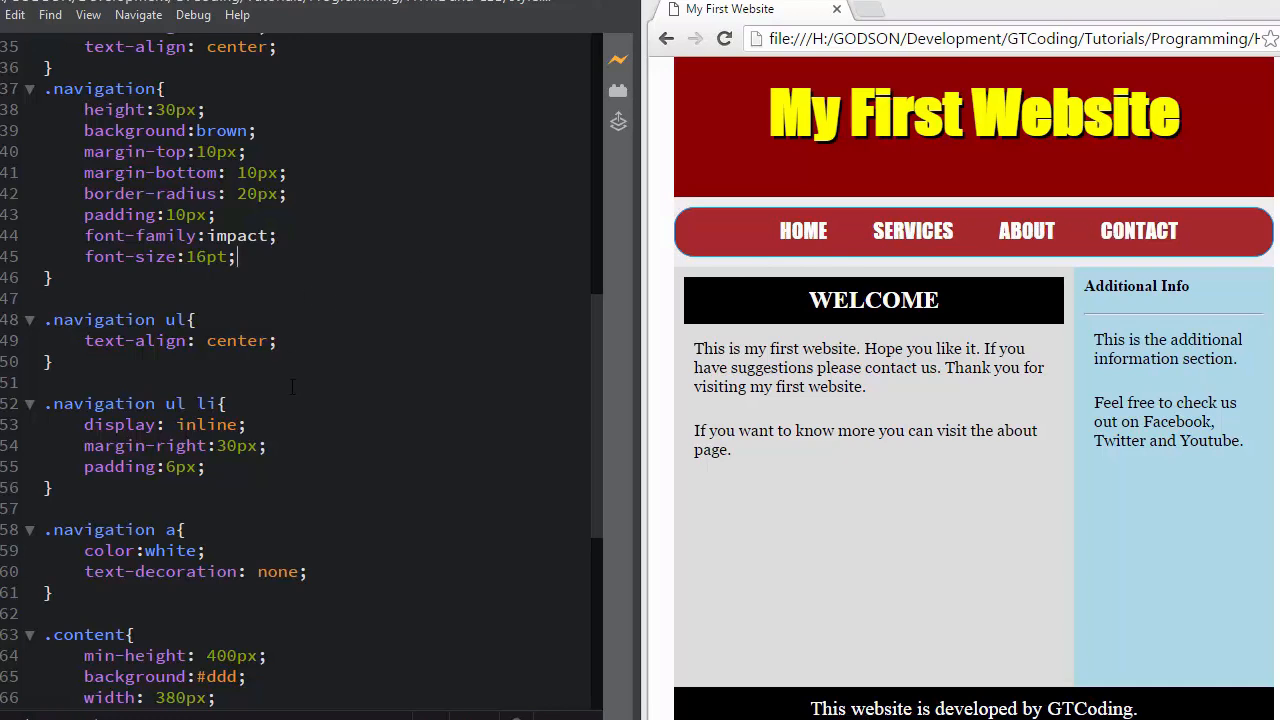
scroll(down, 3)
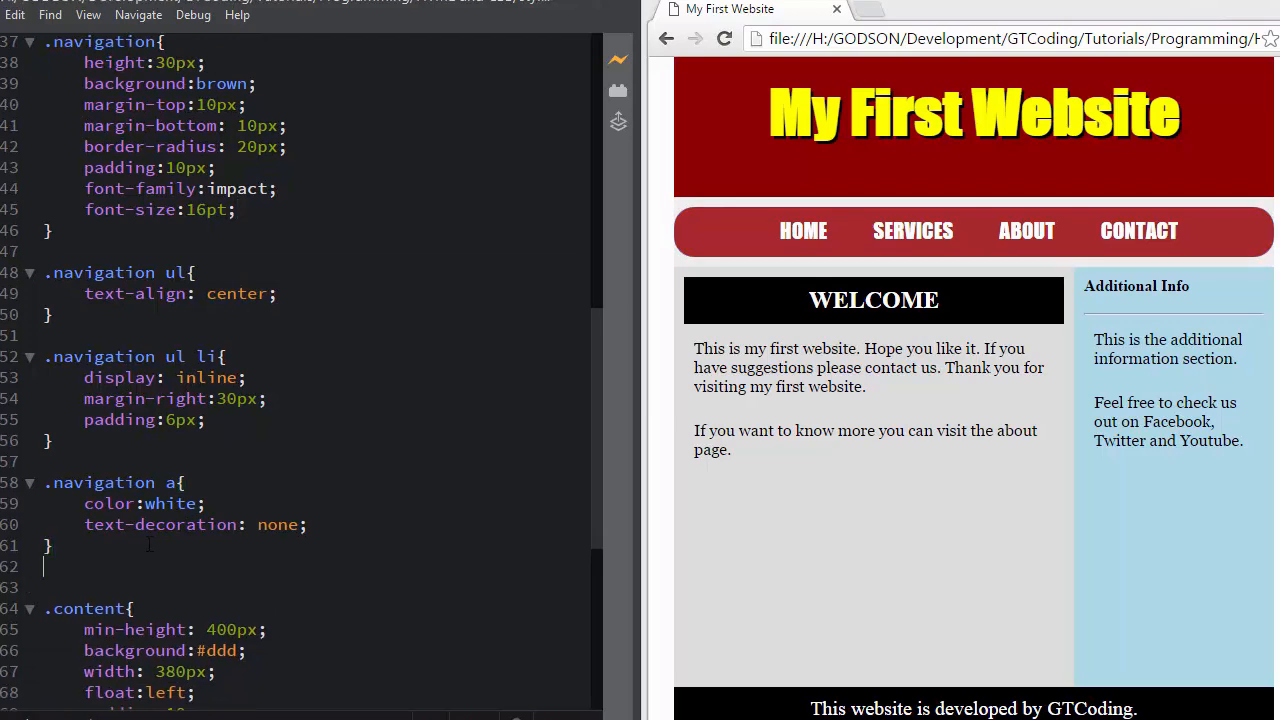
Step: Add a .navigation a:hover rule with color: black and text-decoration: underline
text(.navigation a:)
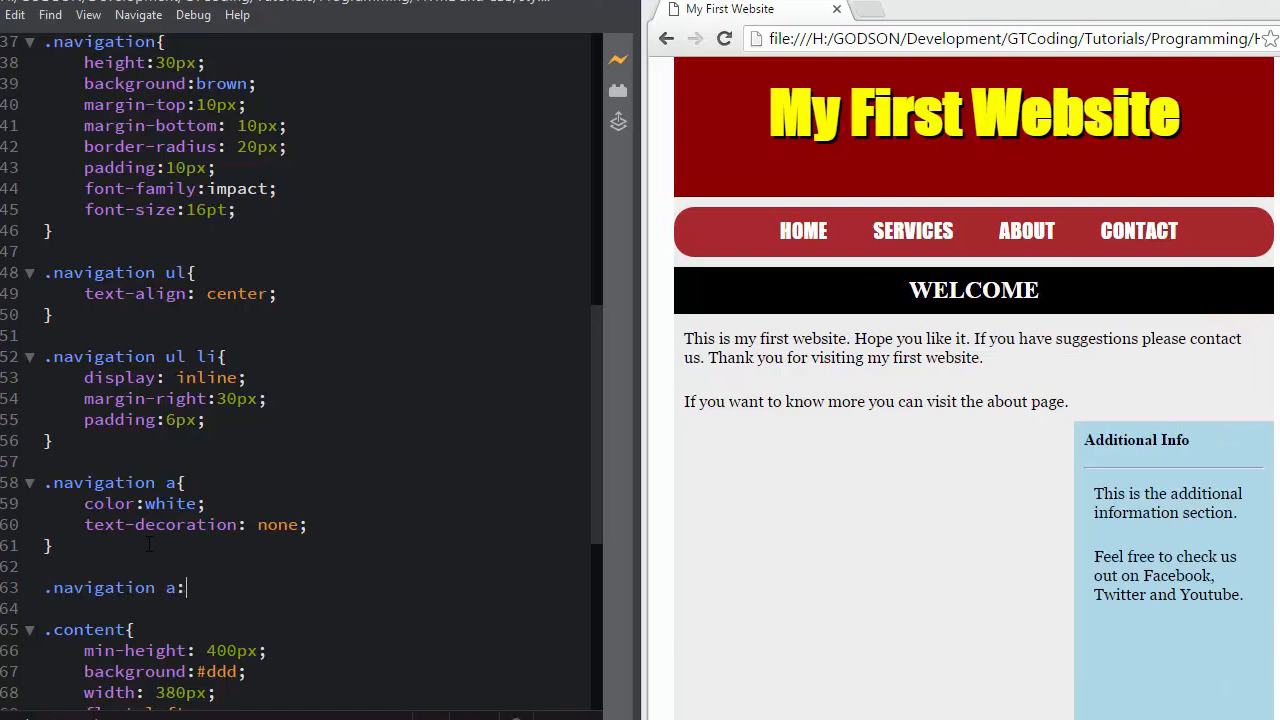
text(hover{)
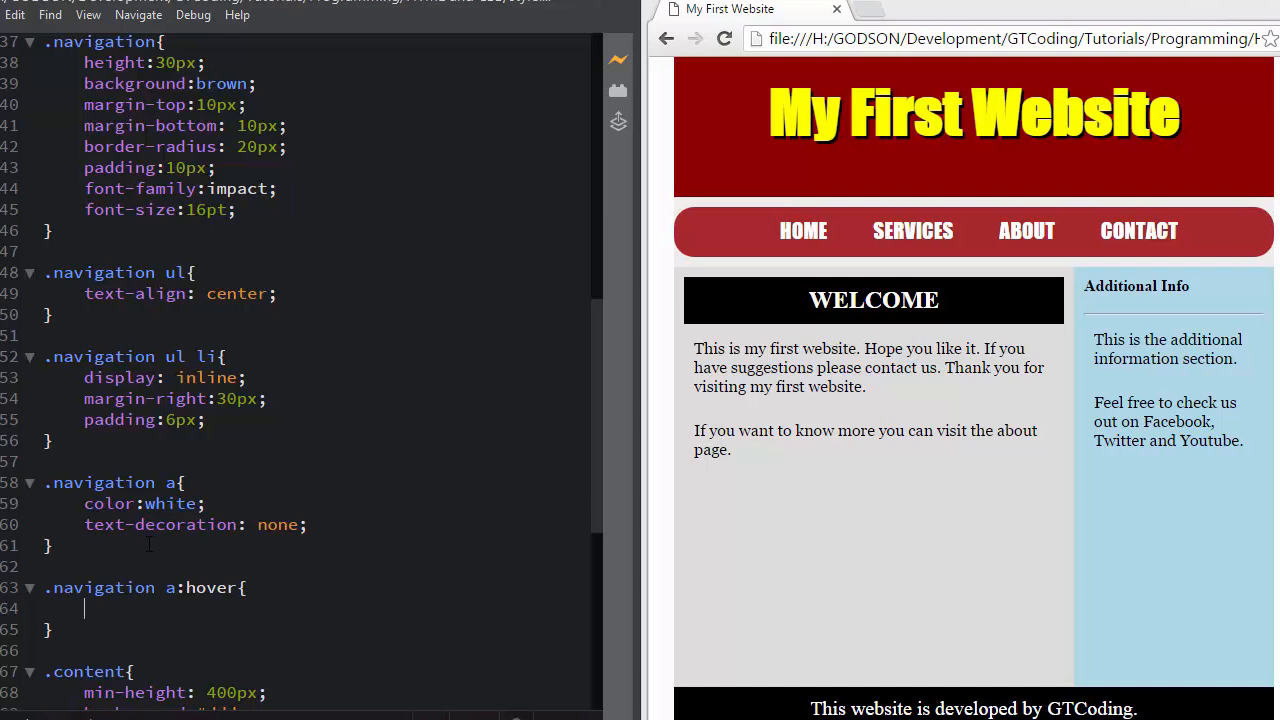
mouse_move(980, 248)
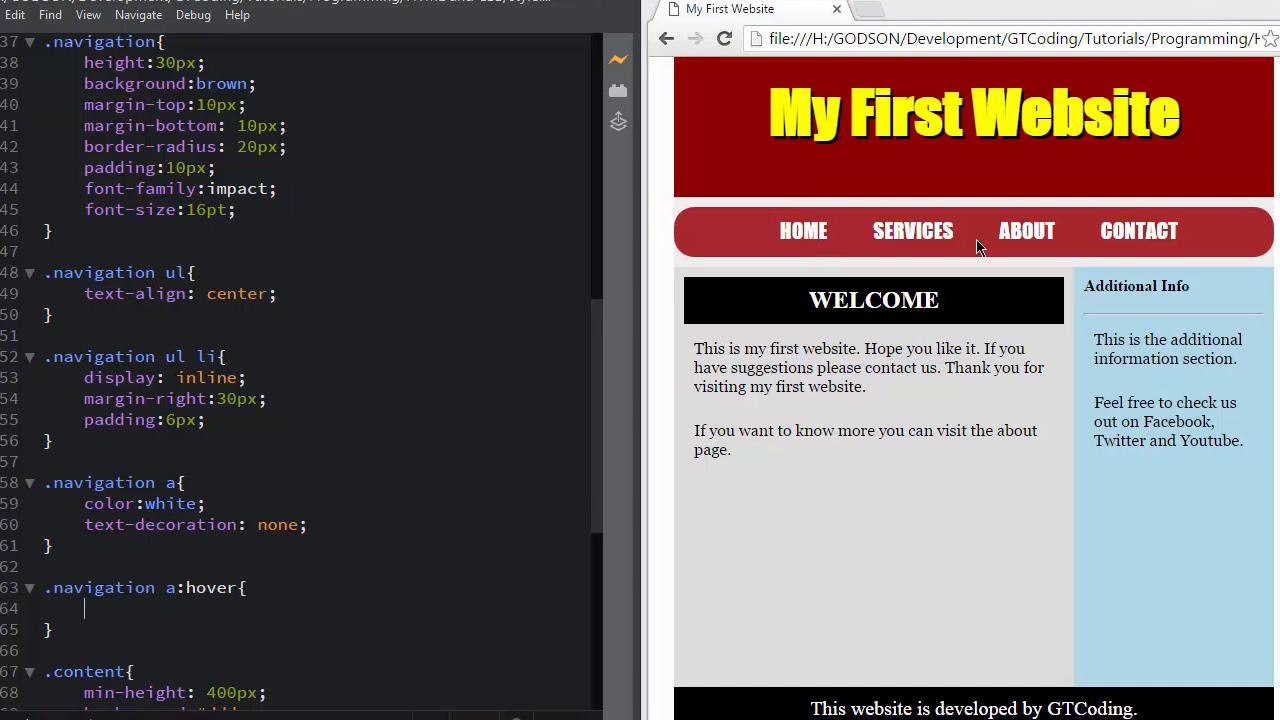
mouse_move(810, 276)
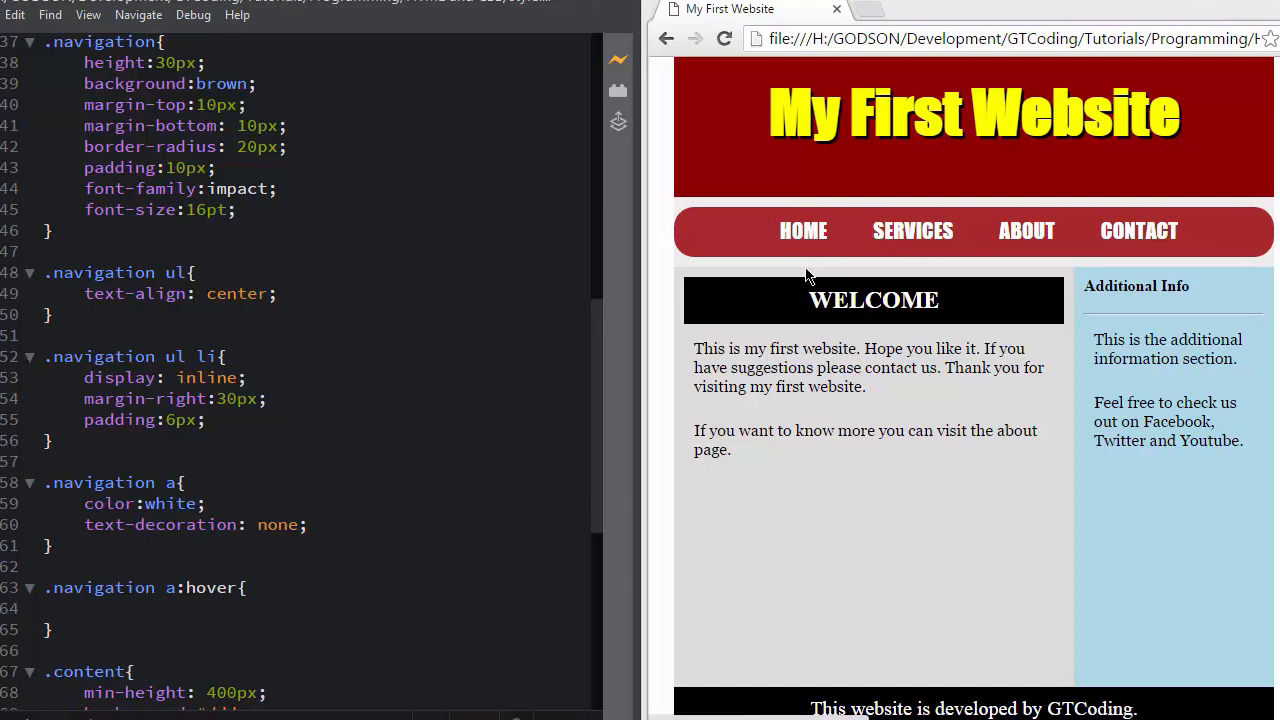
mouse_move(1026, 232)
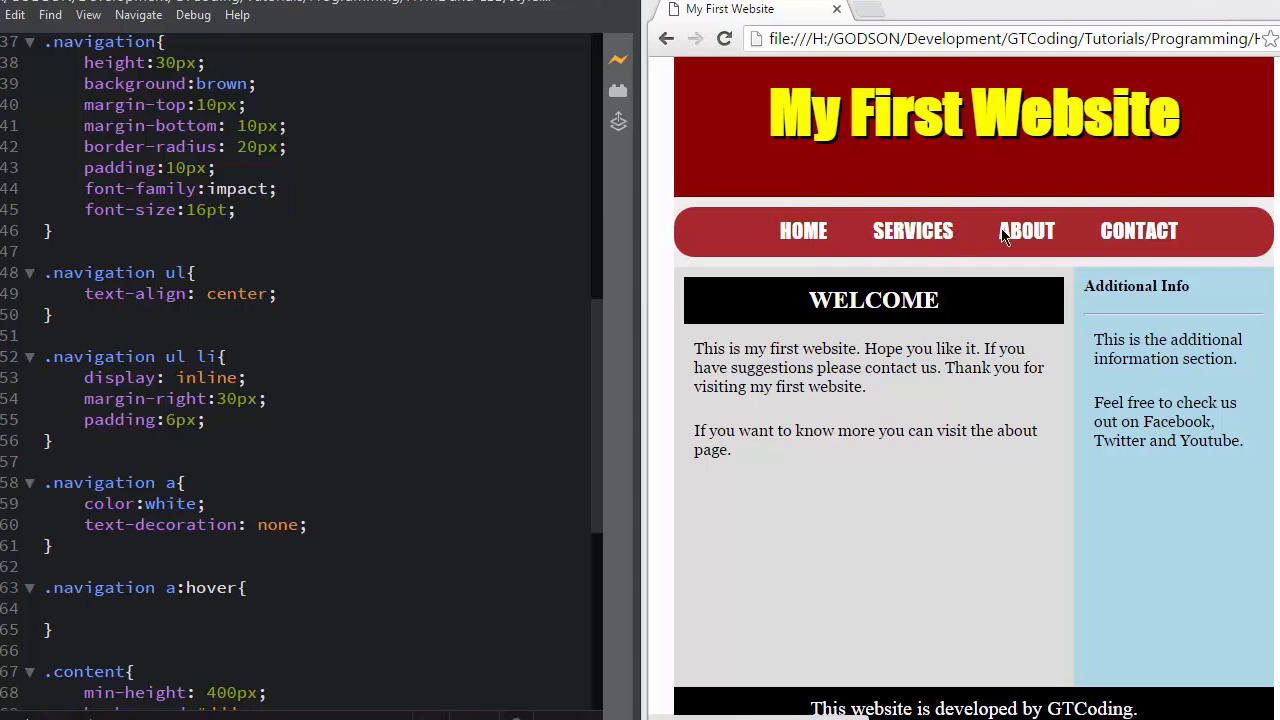
mouse_move(804, 232)
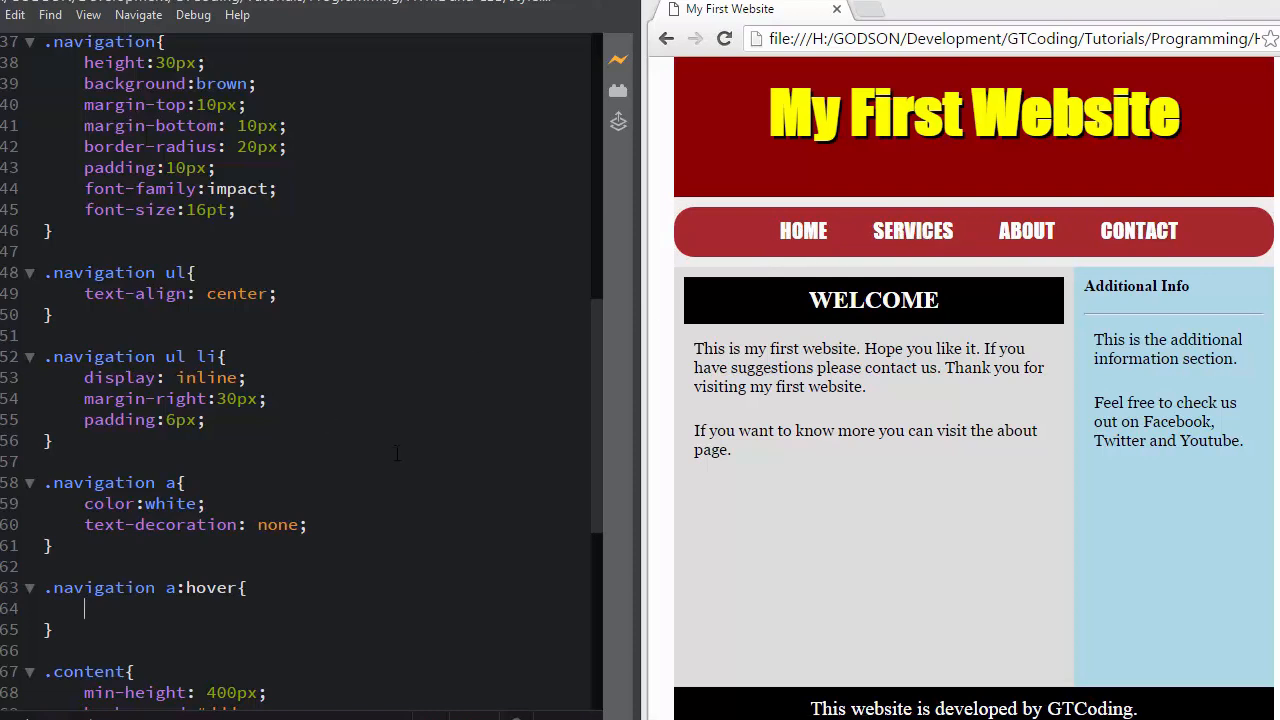
text(color:black;)
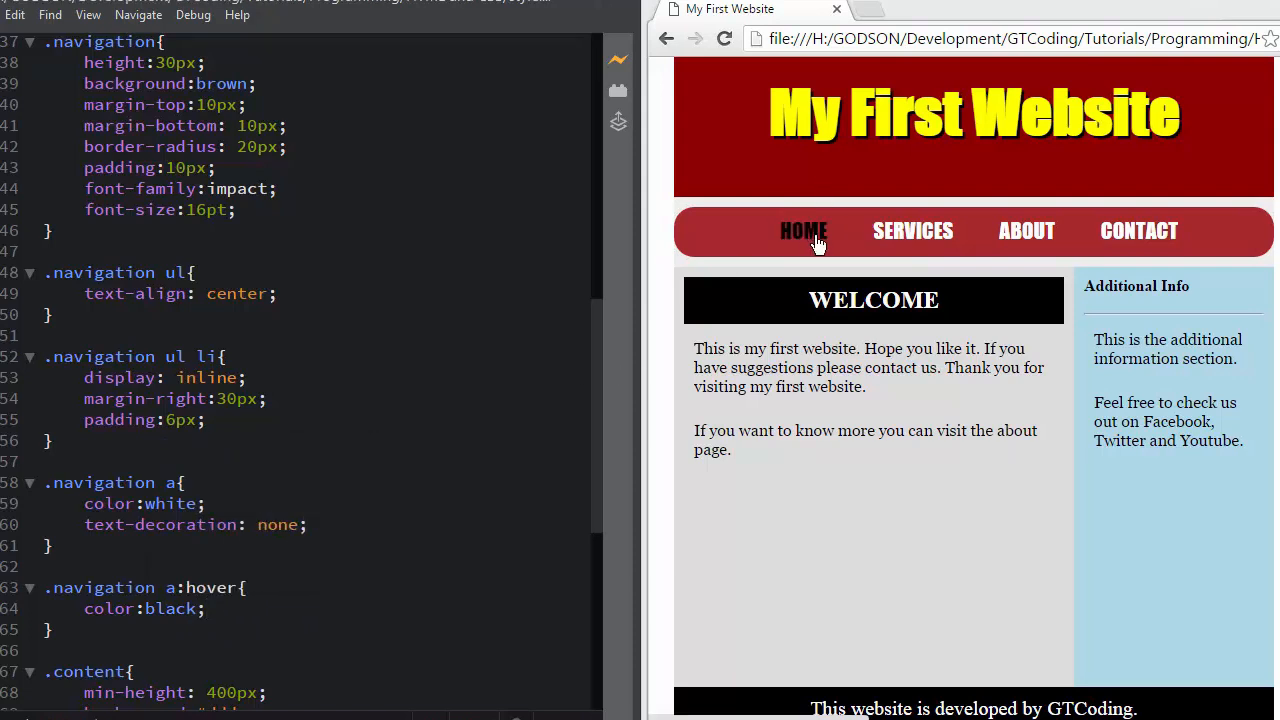
mouse_move(1168, 244)
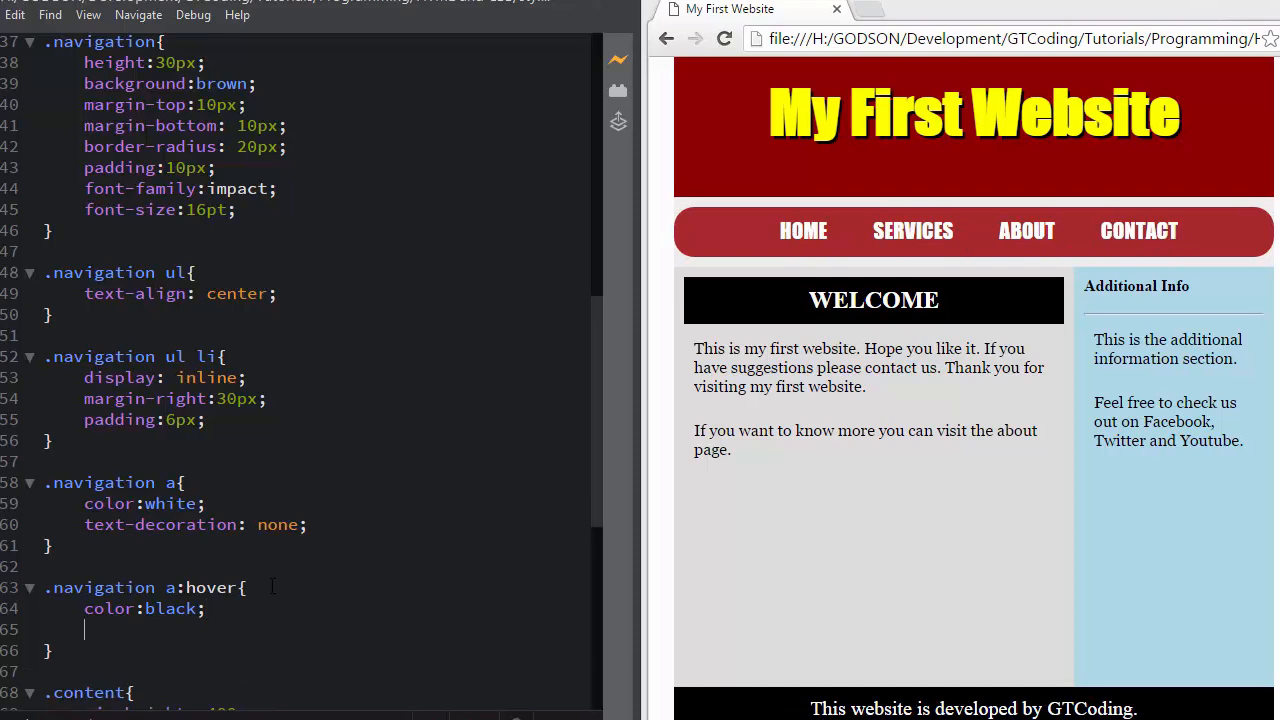
text(text-decoration: underline;)
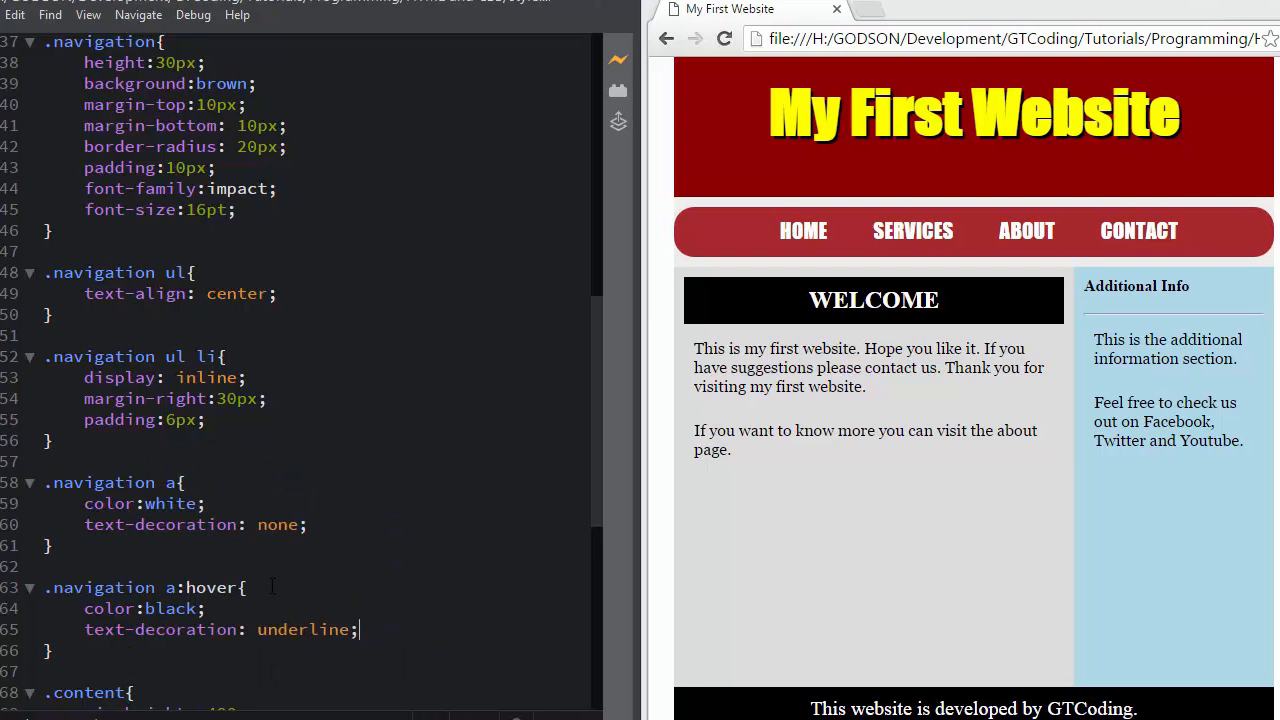
mouse_move(824, 342)
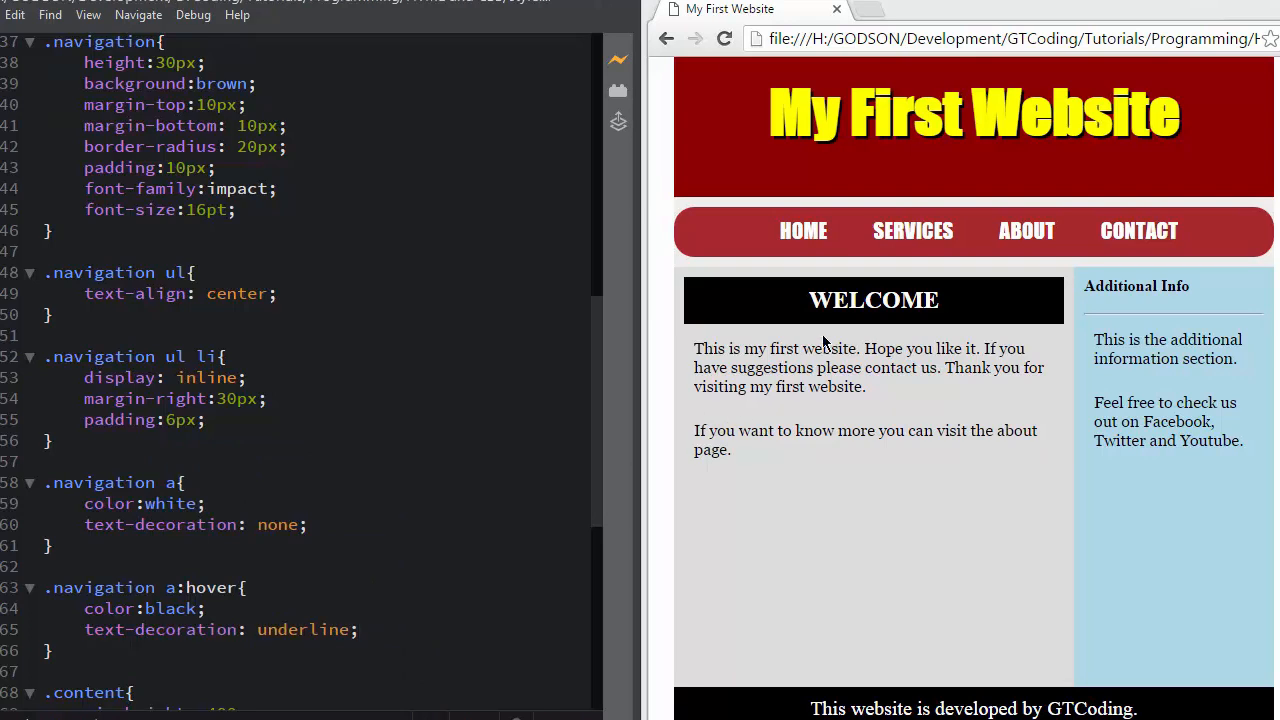
mouse_move(804, 232)
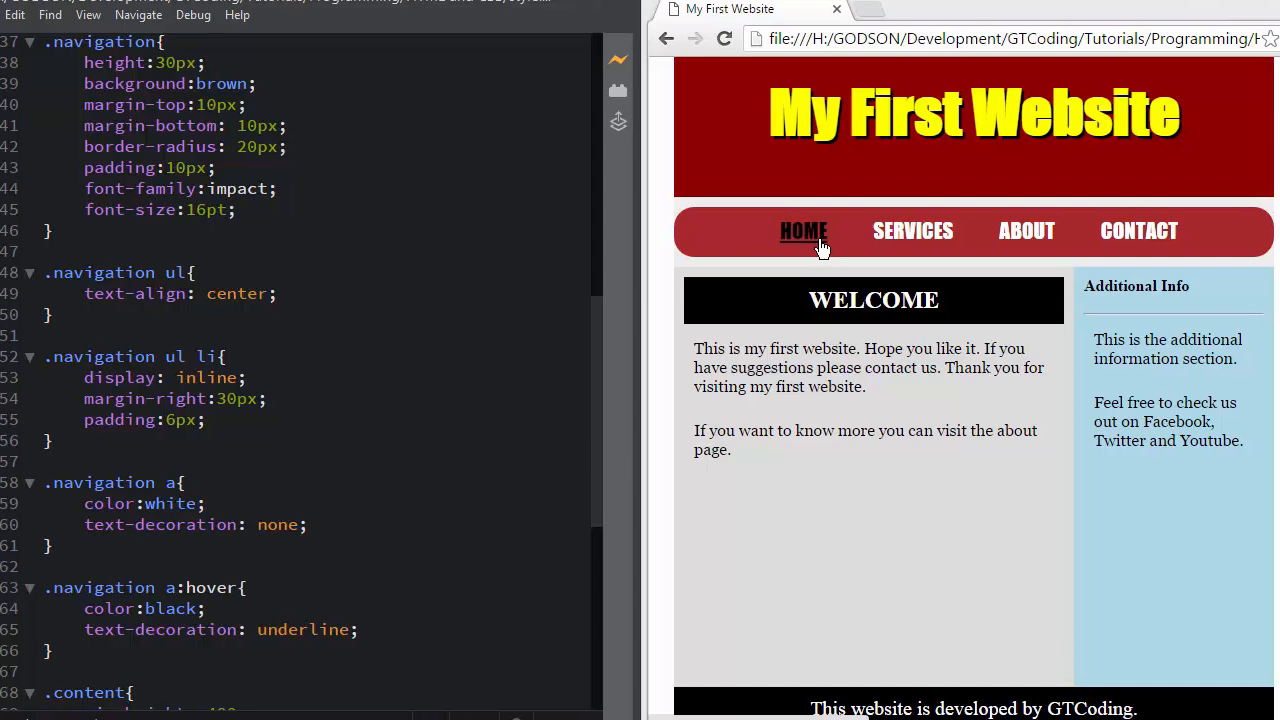
mouse_move(844, 244)
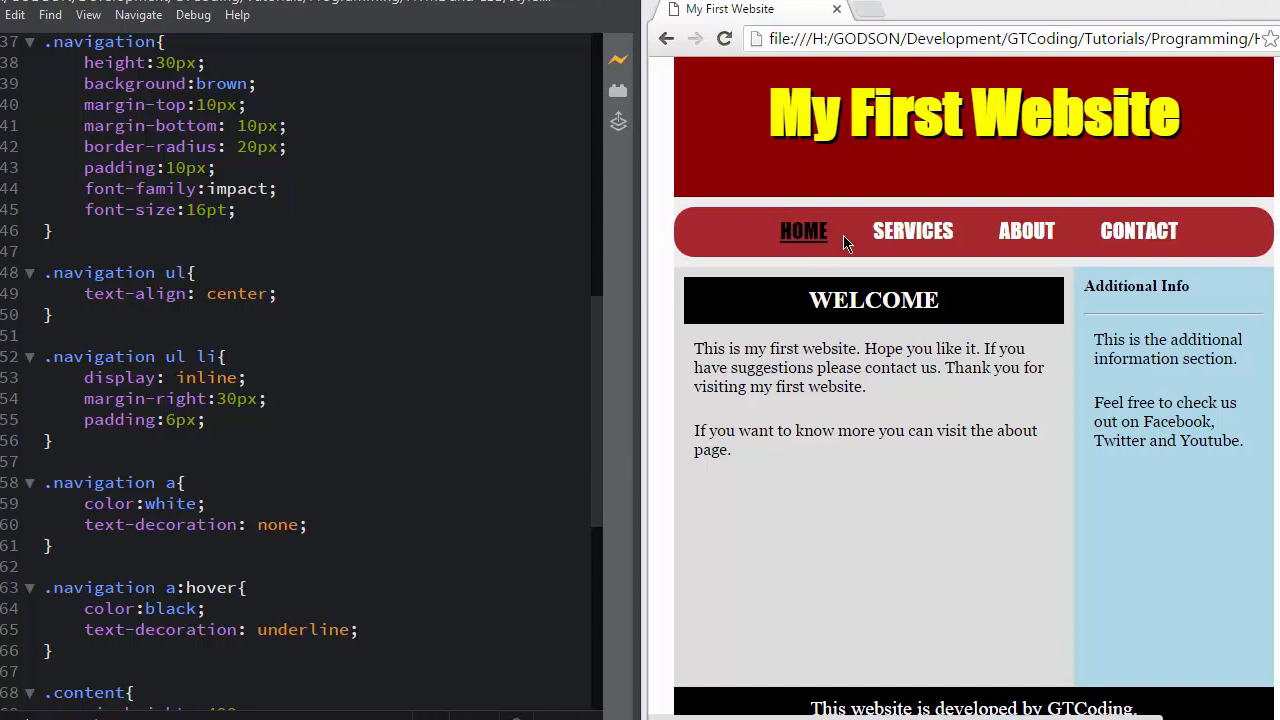
mouse_move(1140, 232)
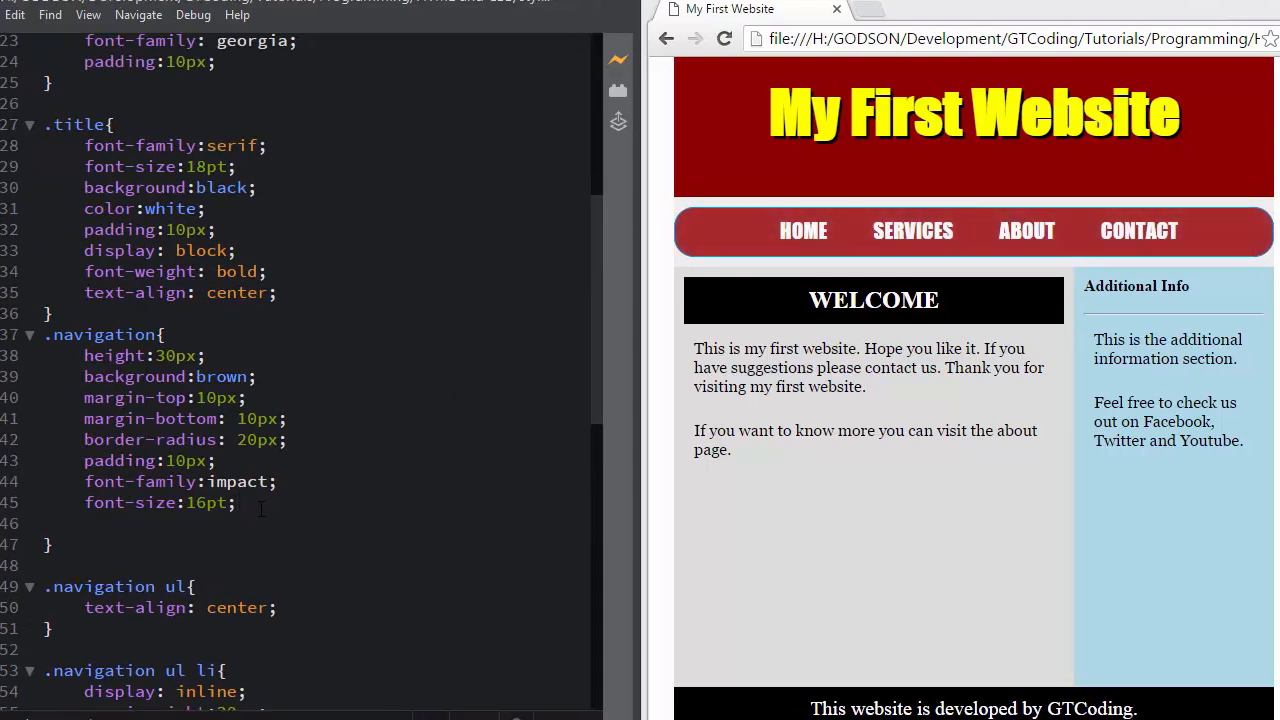
Step: Add border: 1px solid black to the .navigation rule
text(border: 1px so)
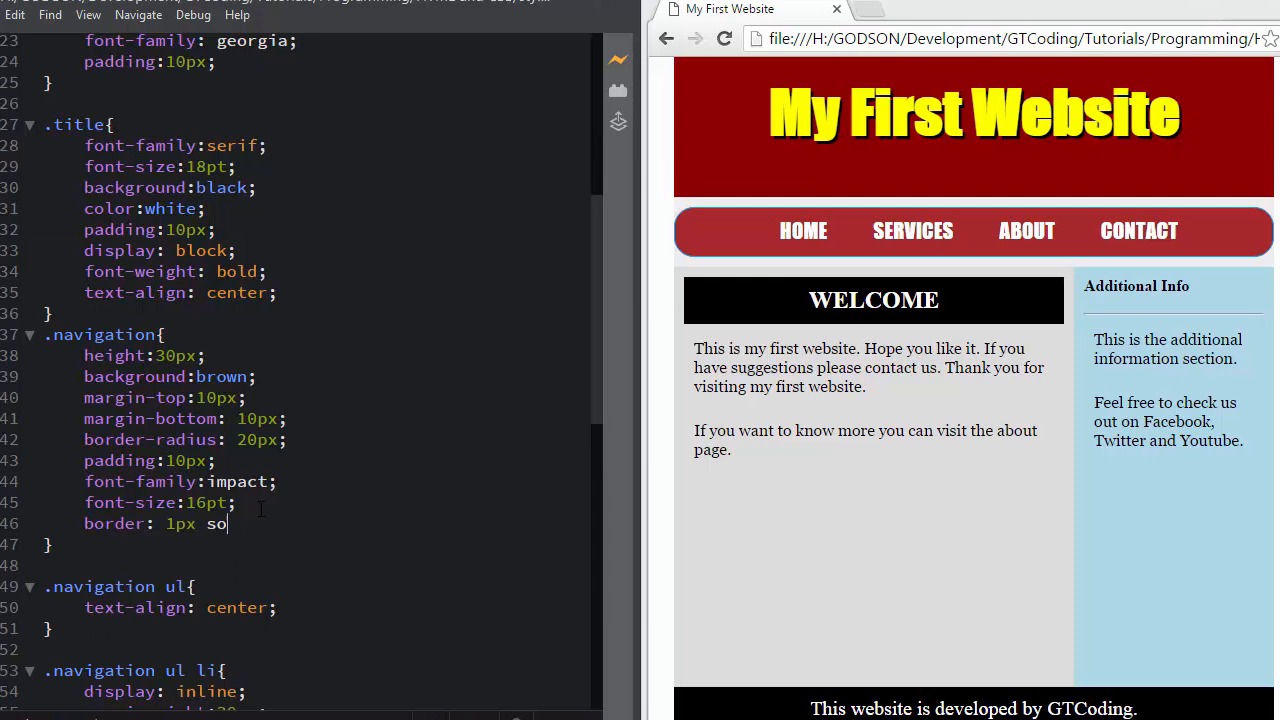
text(lid bl)
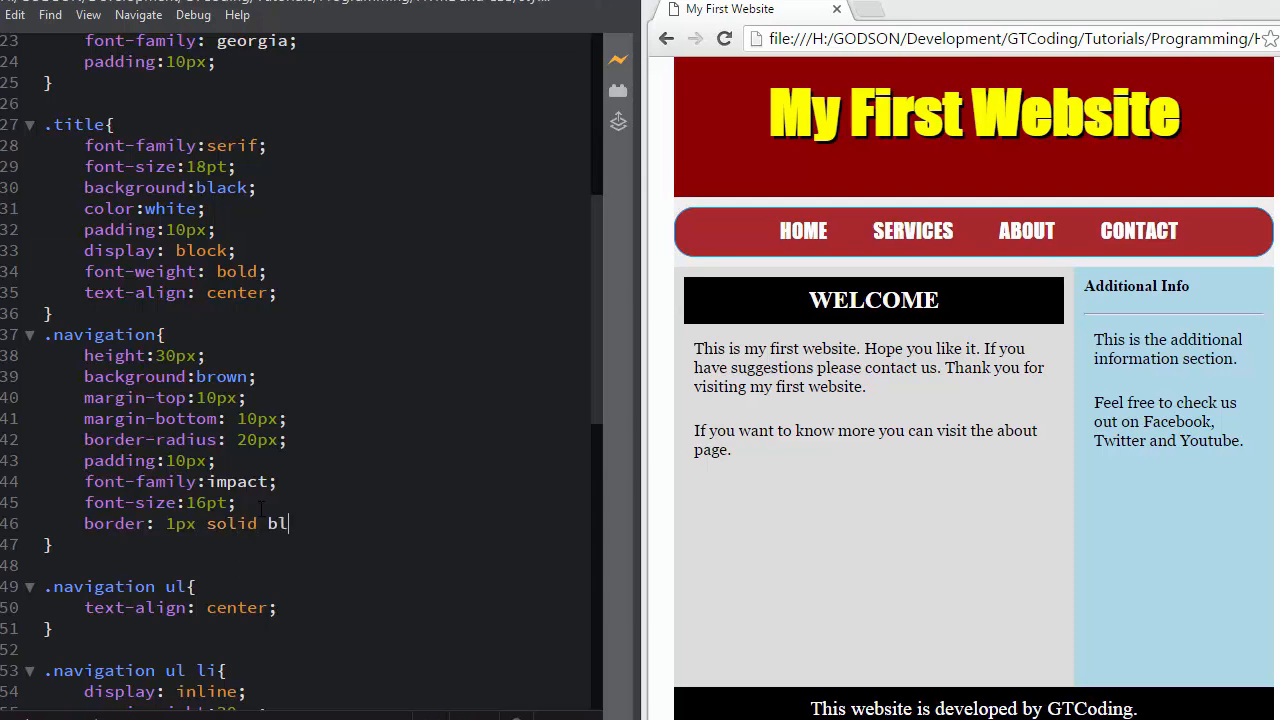
text(ack;)
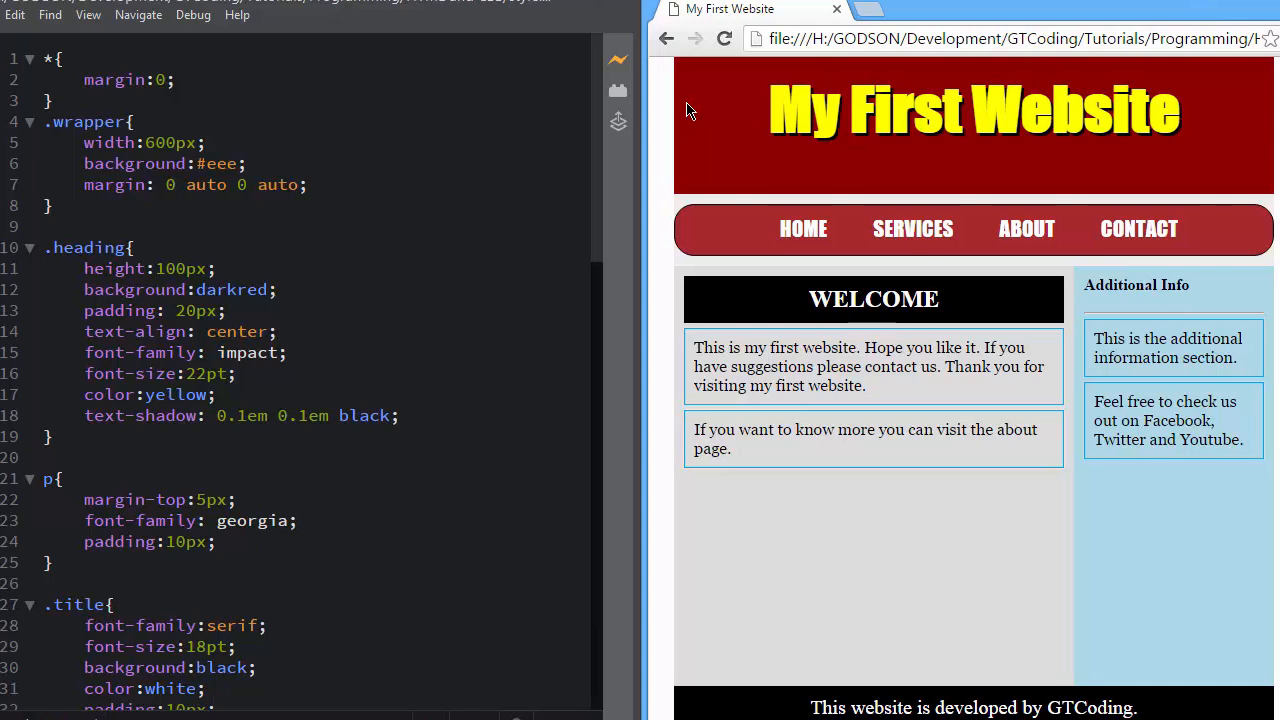
mouse_move(744, 556)
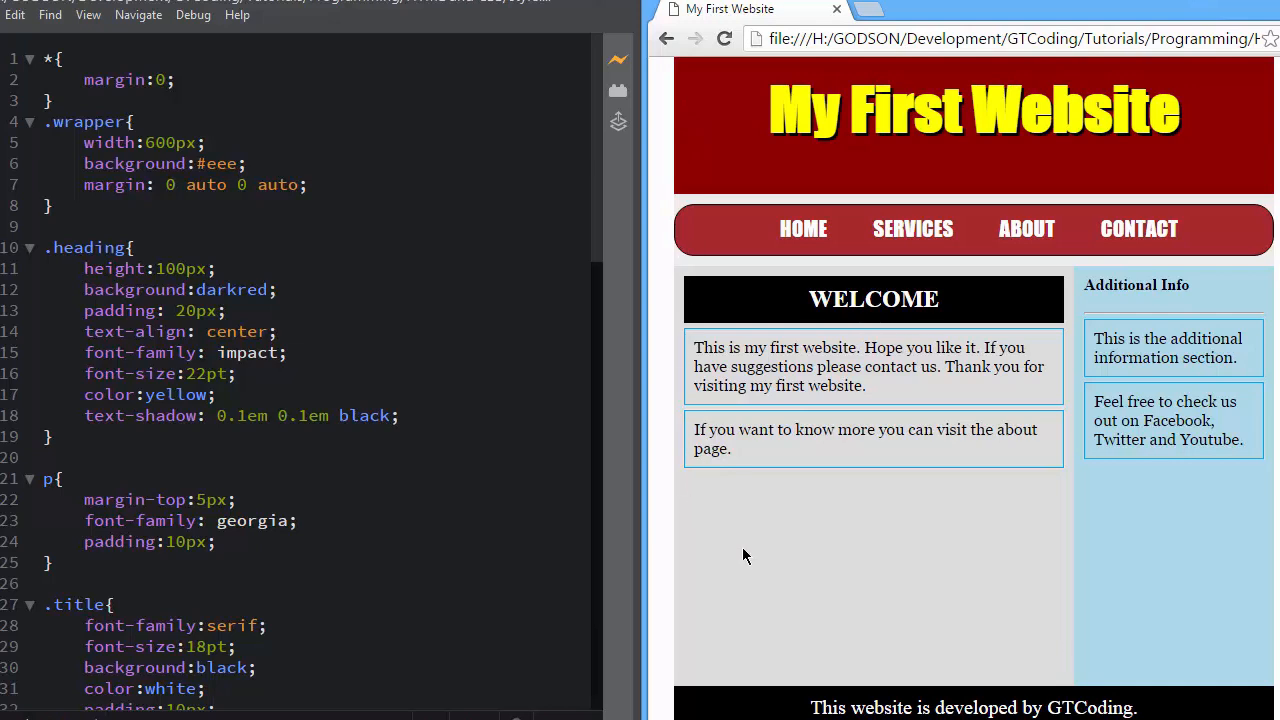
mouse_move(758, 218)
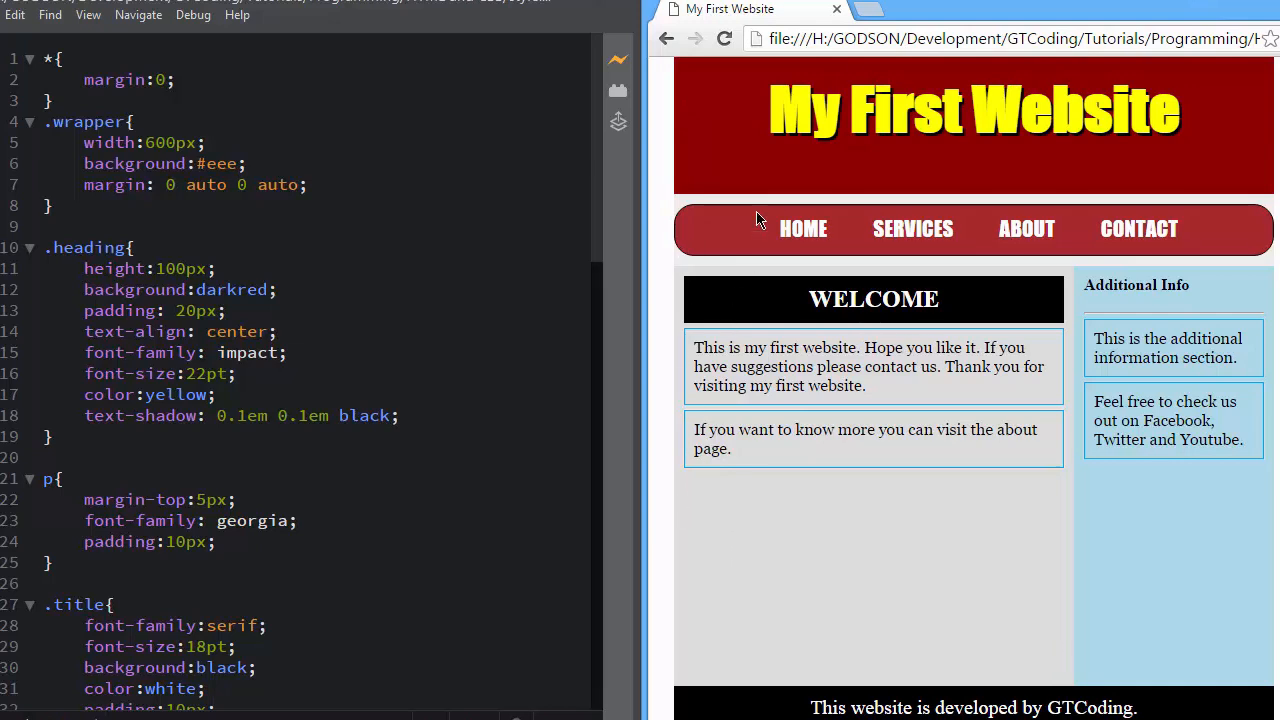